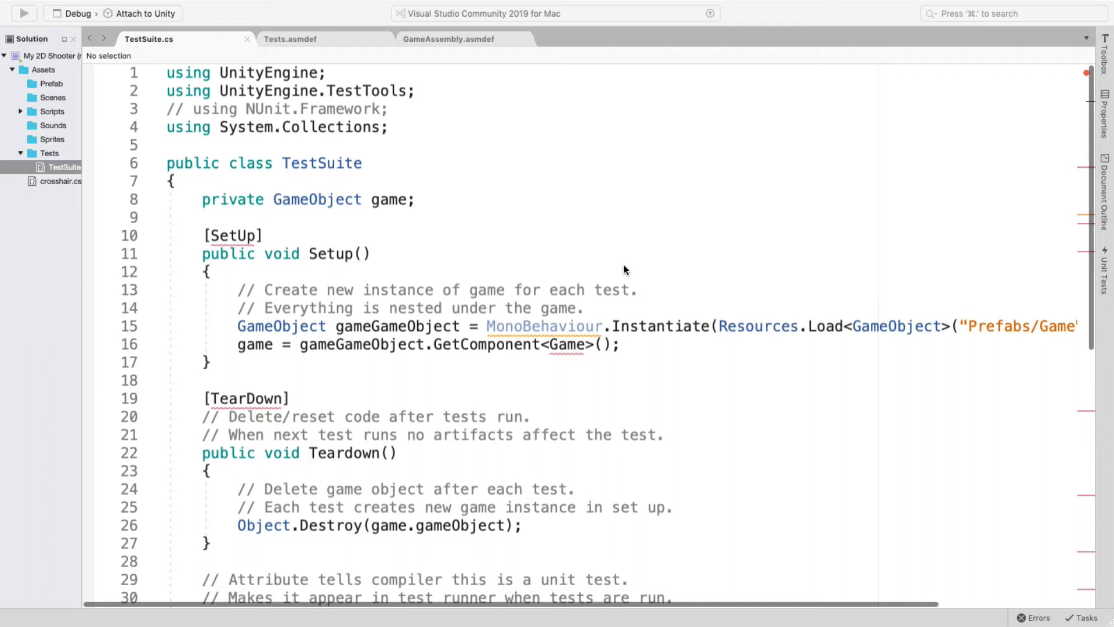
pyautogui.moveTo(488, 136)
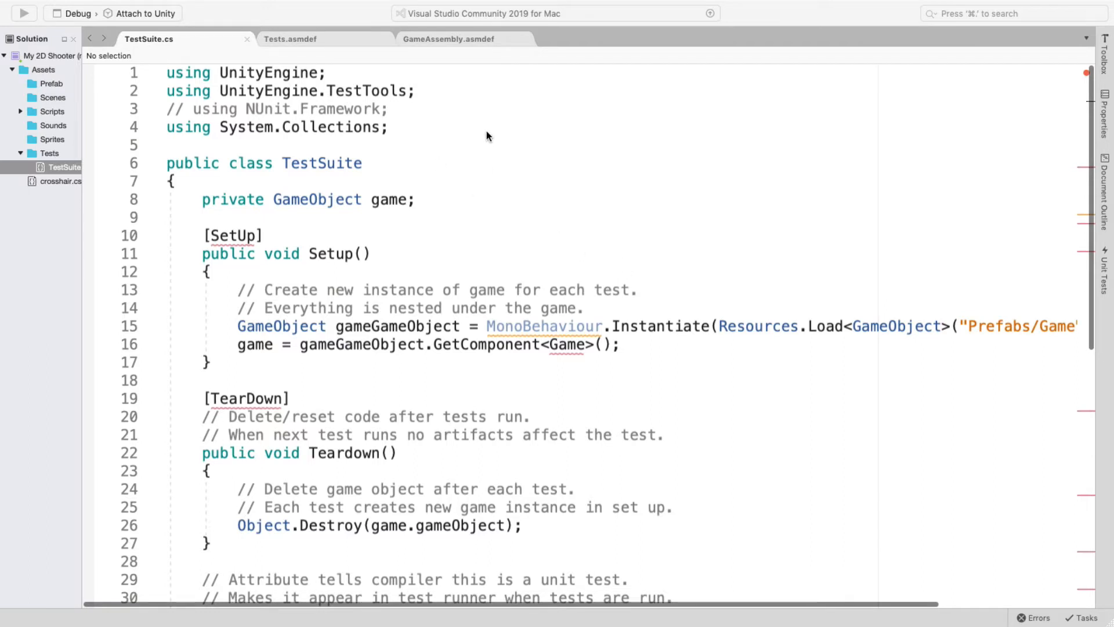
pyautogui.moveTo(466, 102)
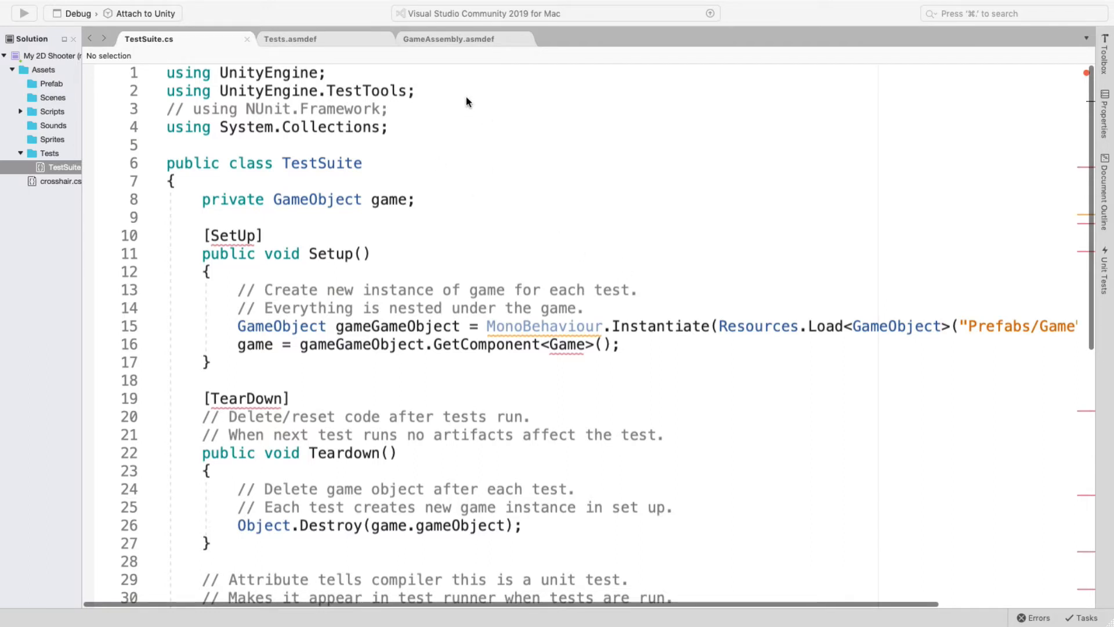
pyautogui.moveTo(415, 80)
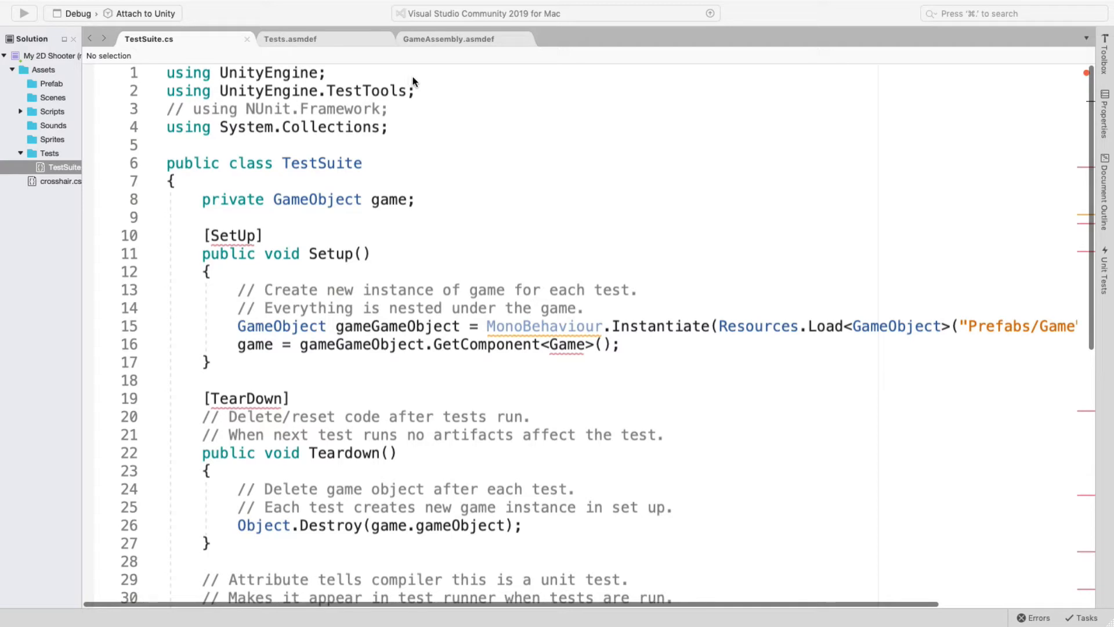
pyautogui.moveTo(422, 119)
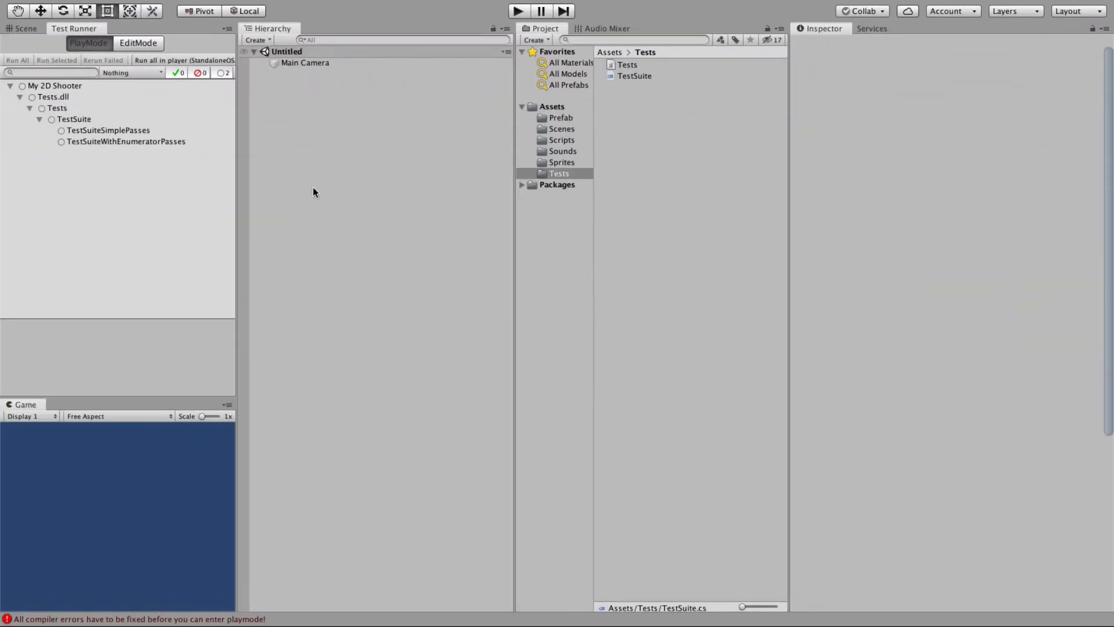
pyautogui.moveTo(397, 5)
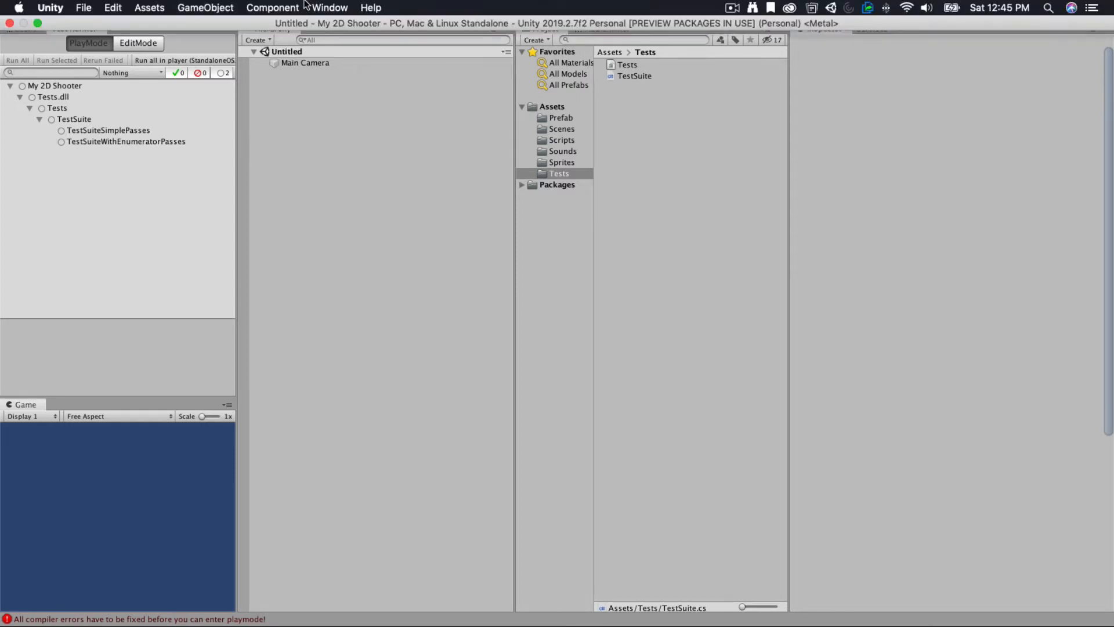
# Reopen Unity's Test Runner from the Window menu, listing the two Tests.dll tests.
pyautogui.click(329, 7)
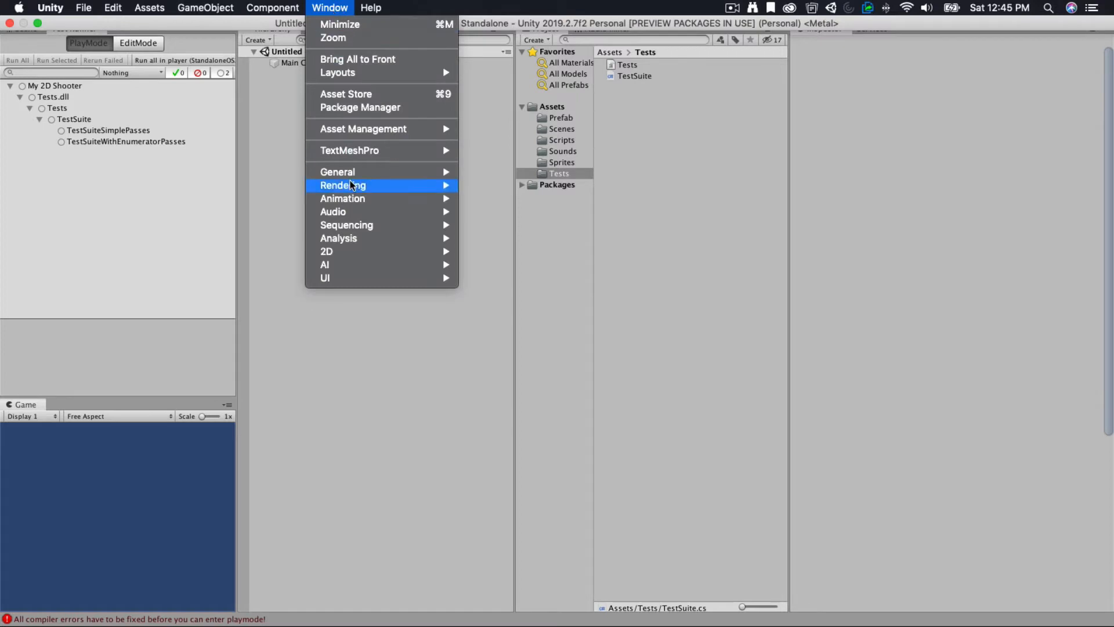
pyautogui.moveTo(336, 171)
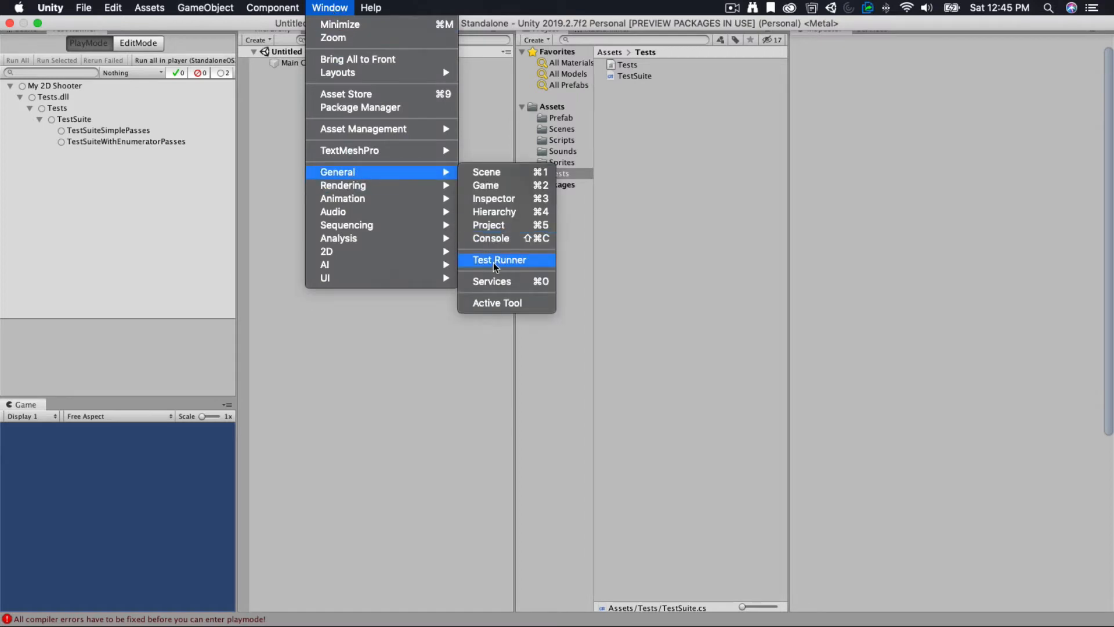
pyautogui.click(499, 260)
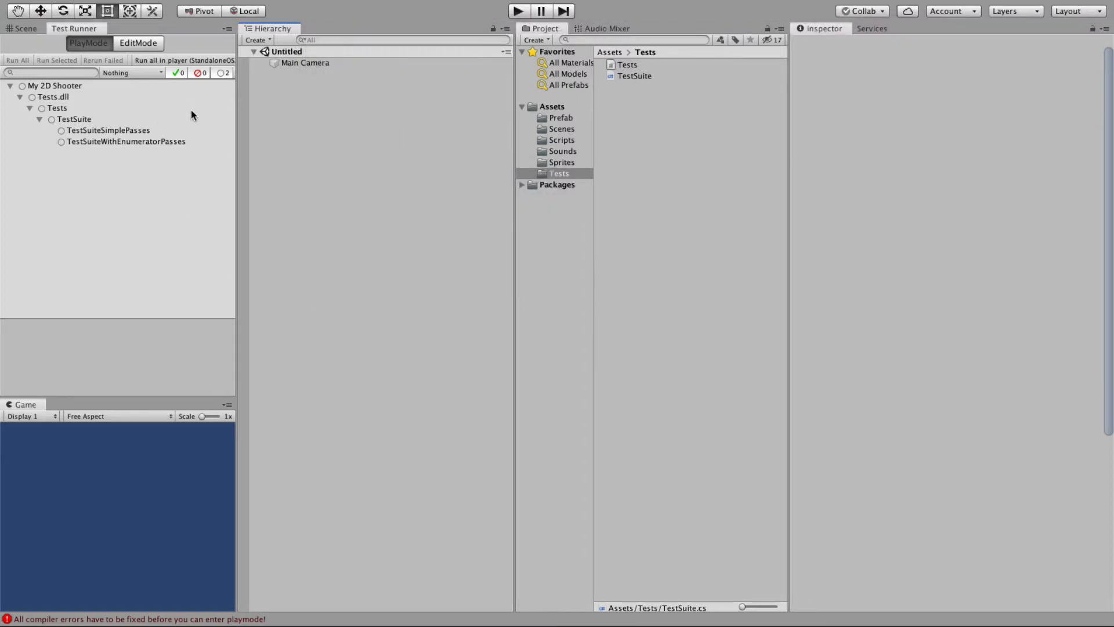
# Select the TestSuite script in Assets/Tests and view its source and settings.
pyautogui.click(559, 173)
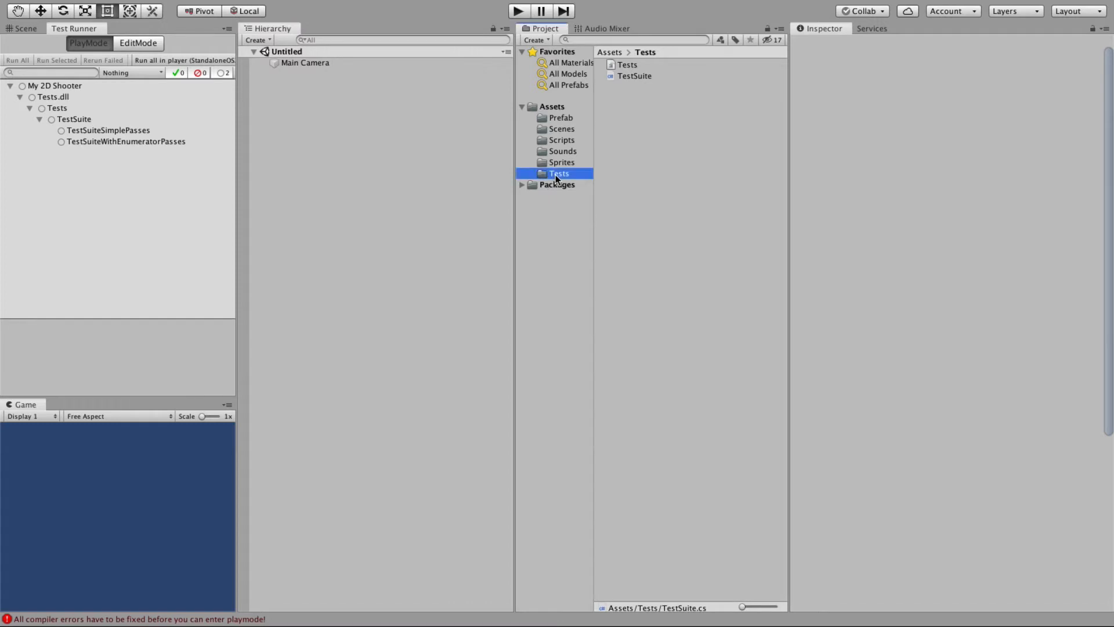
pyautogui.click(633, 76)
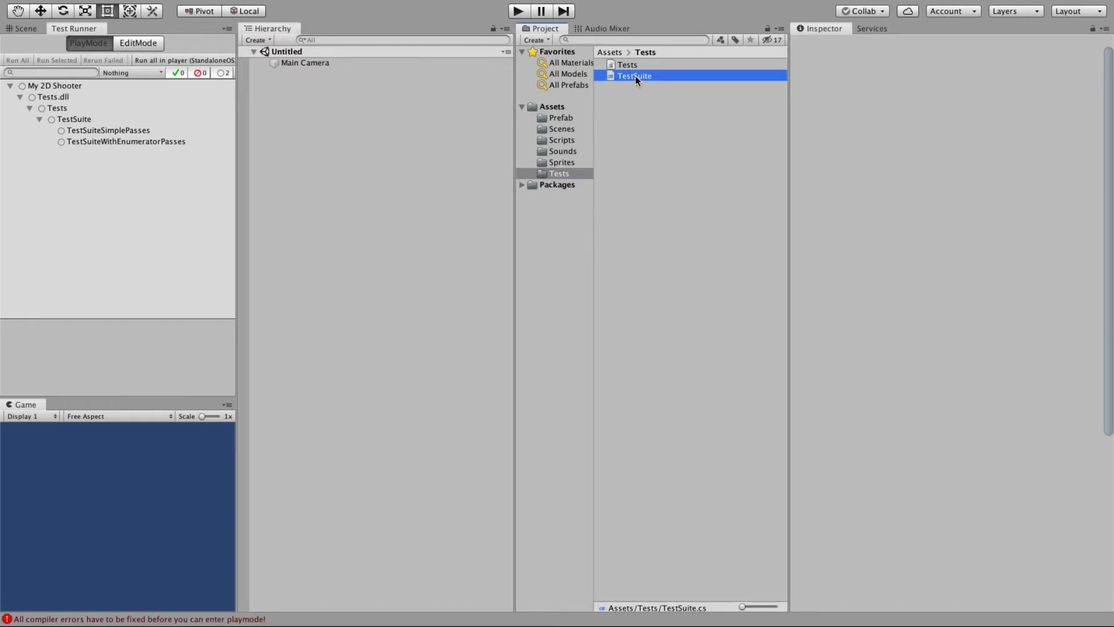
pyautogui.click(634, 77)
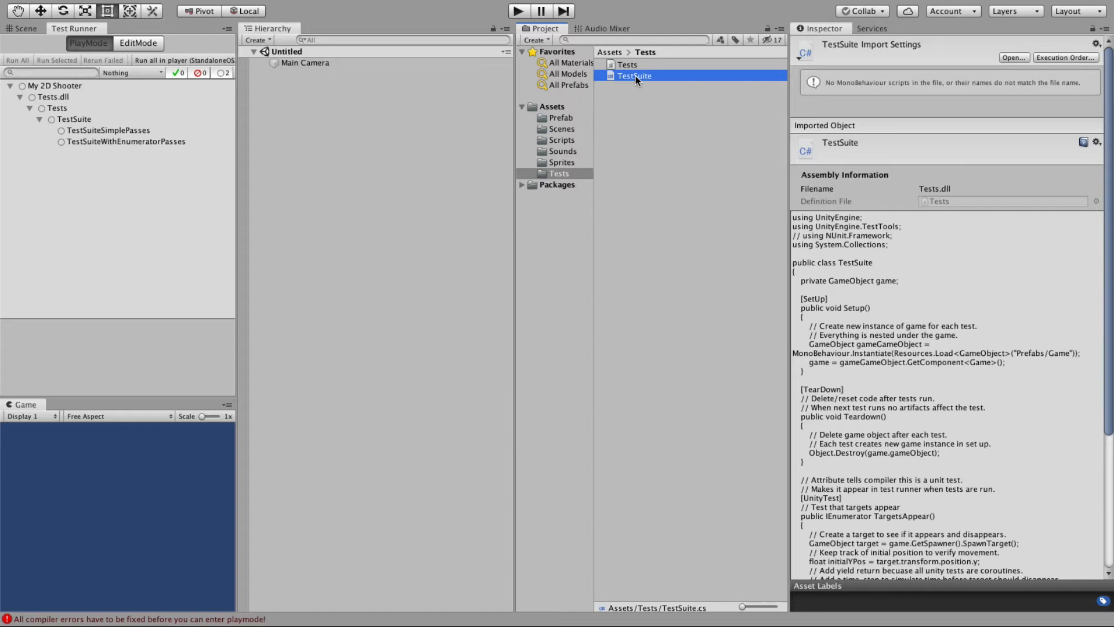
# Inspect the GameAssembly assembly definition in Assets/Scripts with Auto Referenced and Any Platform enabled.
pyautogui.click(563, 139)
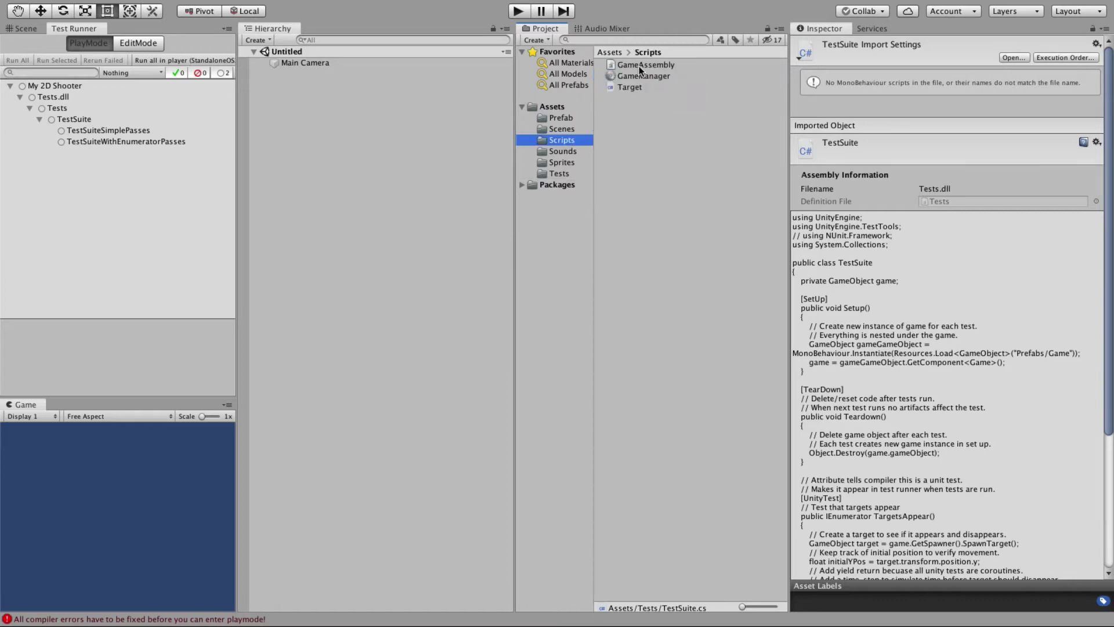
pyautogui.click(643, 65)
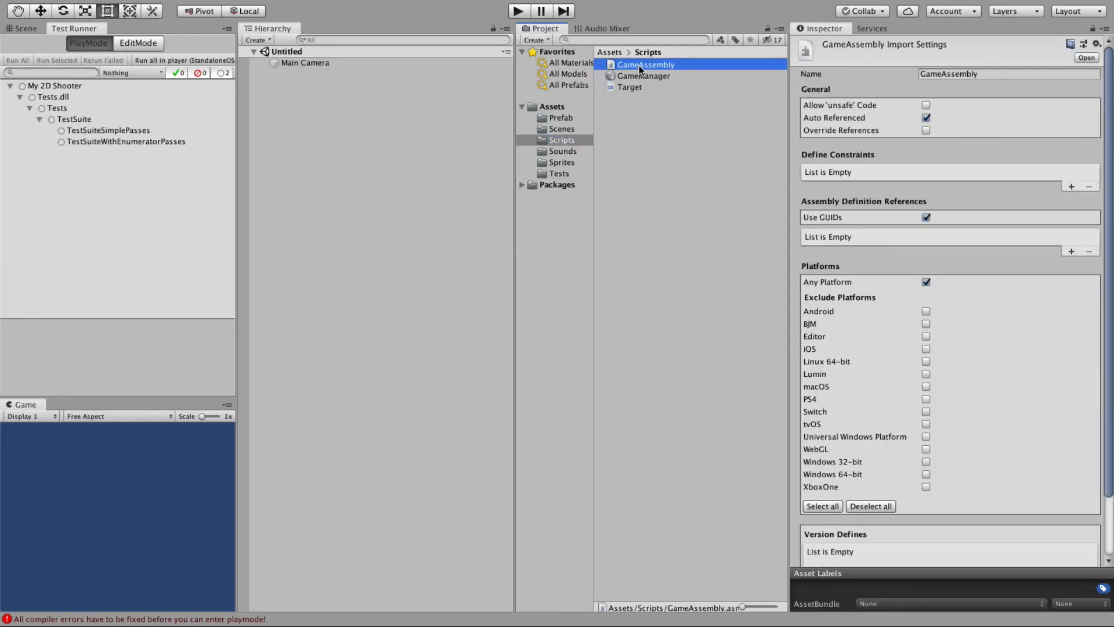
pyautogui.moveTo(638, 77)
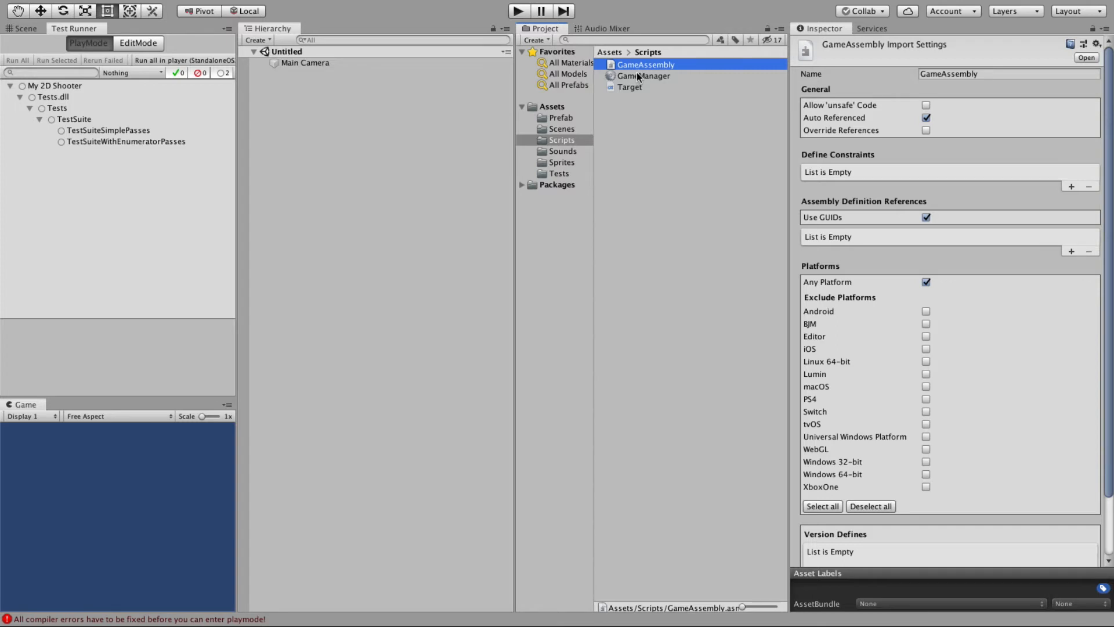
pyautogui.moveTo(608, 79)
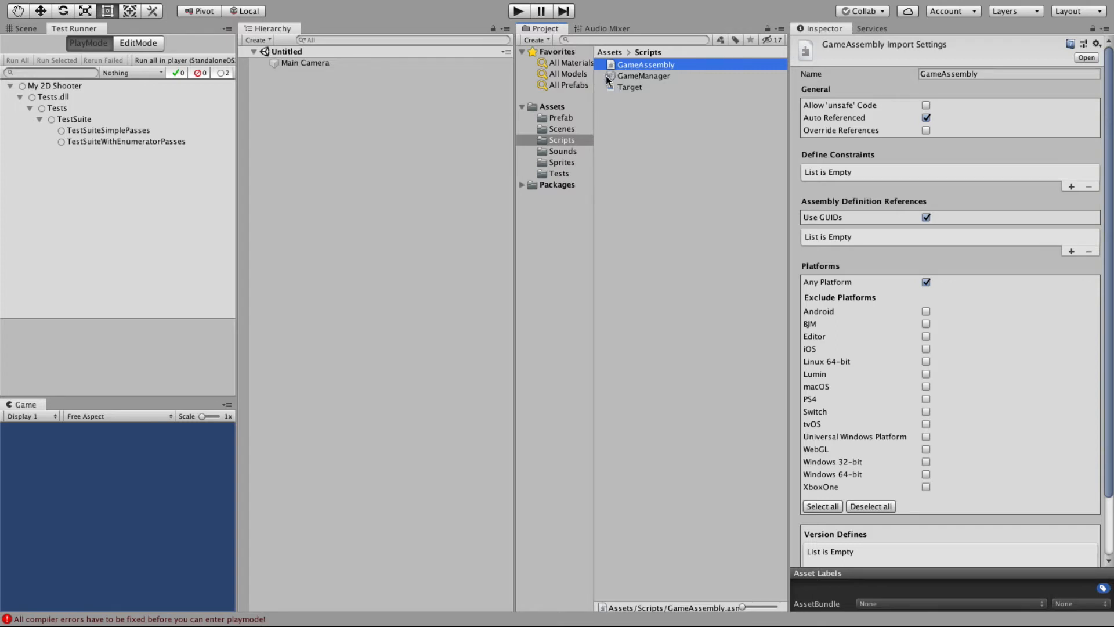
pyautogui.moveTo(558, 149)
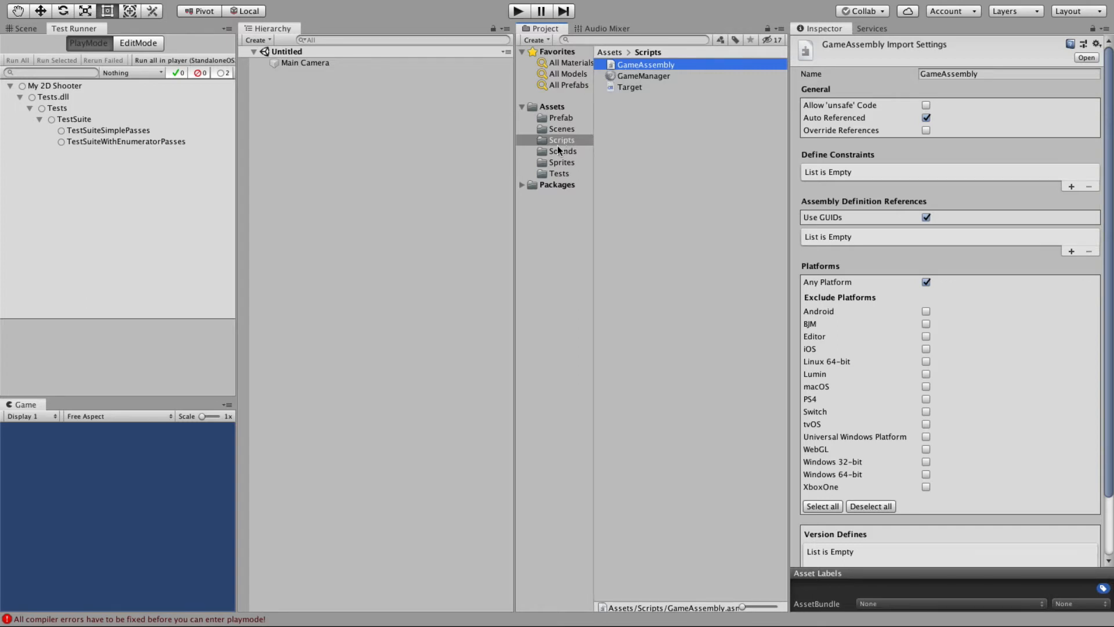
pyautogui.click(559, 173)
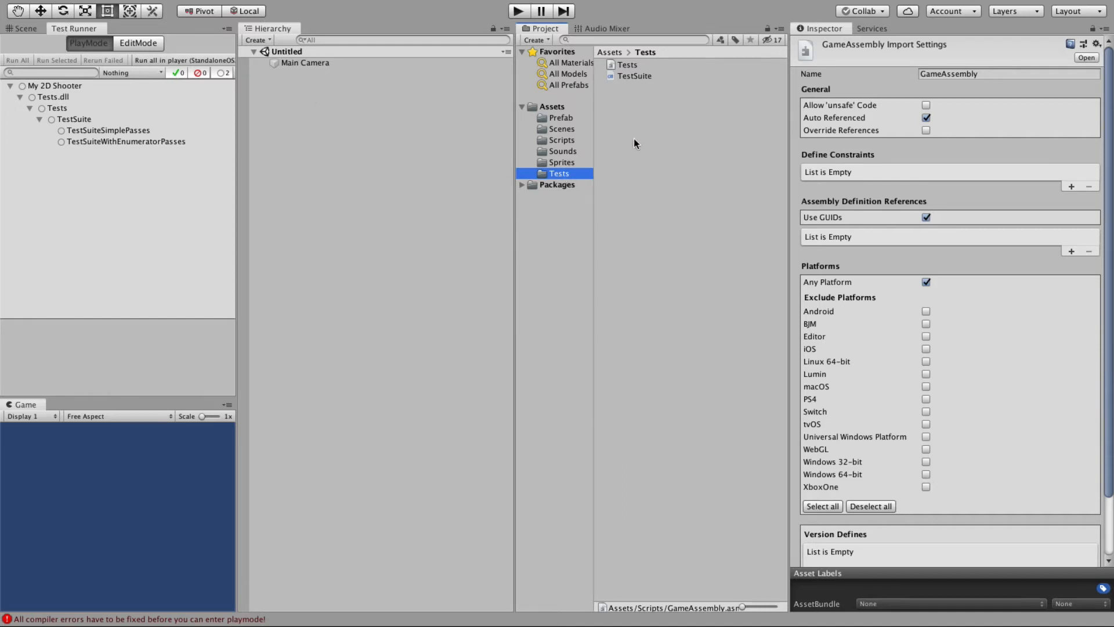
pyautogui.moveTo(559, 143)
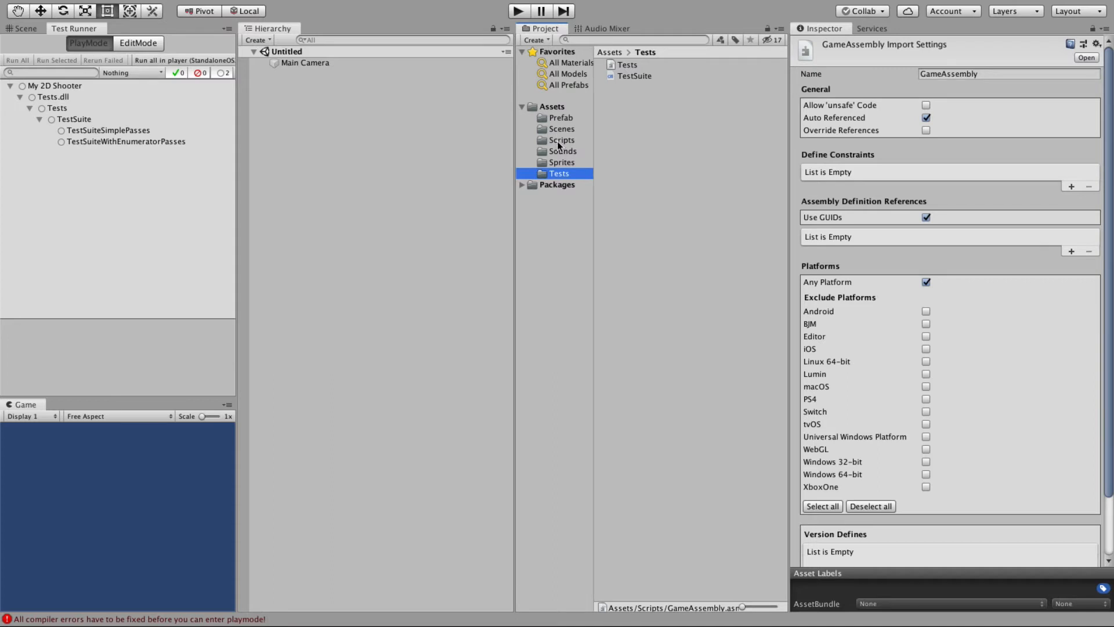
pyautogui.click(563, 139)
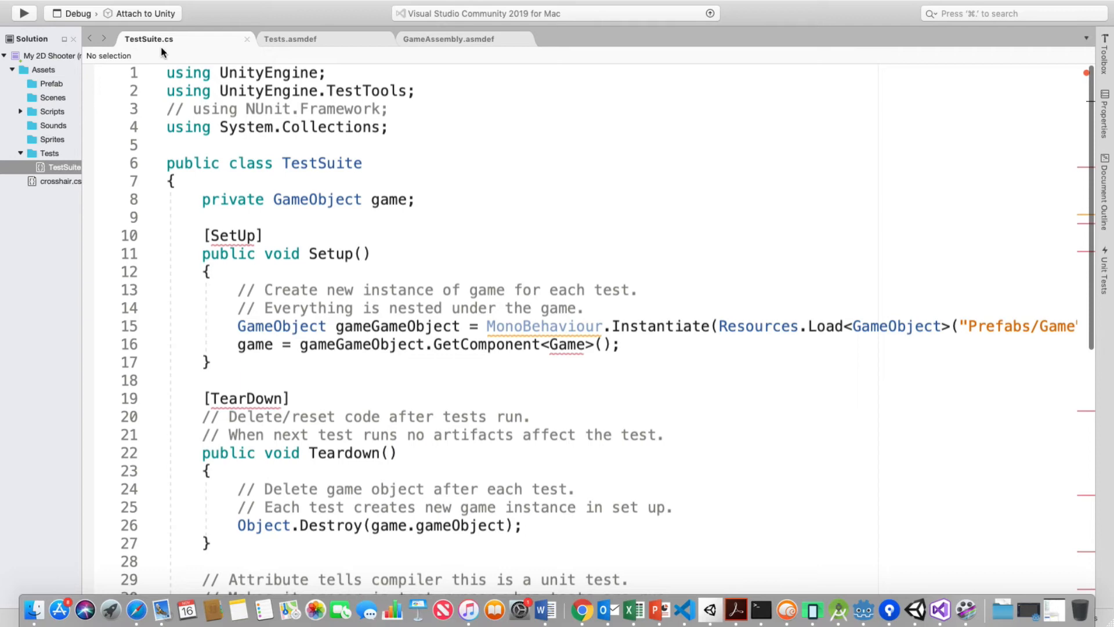
pyautogui.moveTo(290, 27)
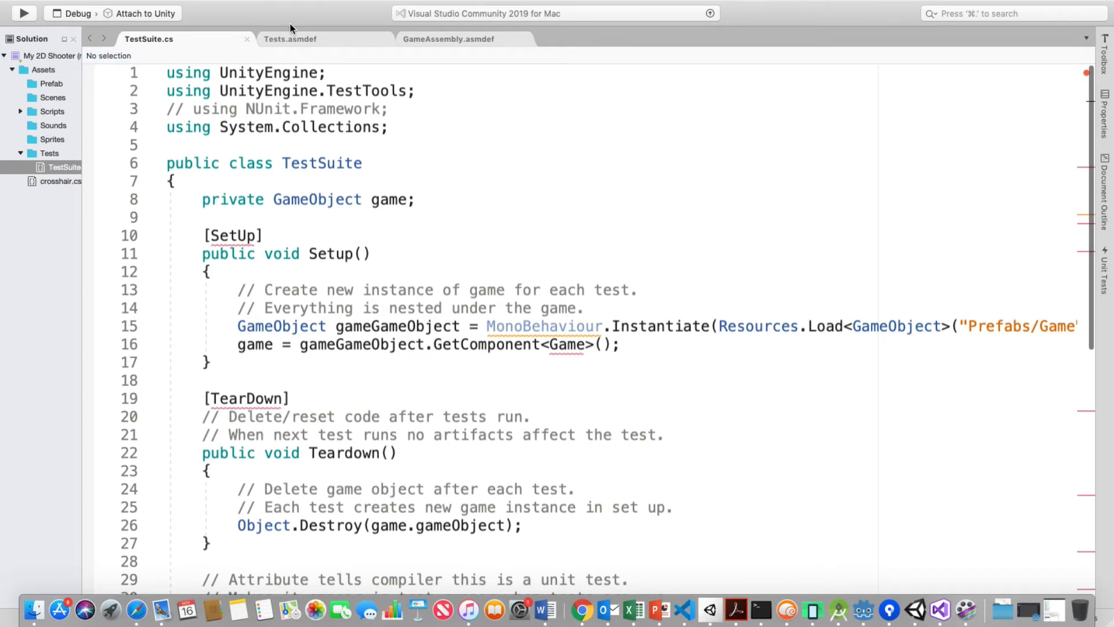
pyautogui.moveTo(529, 50)
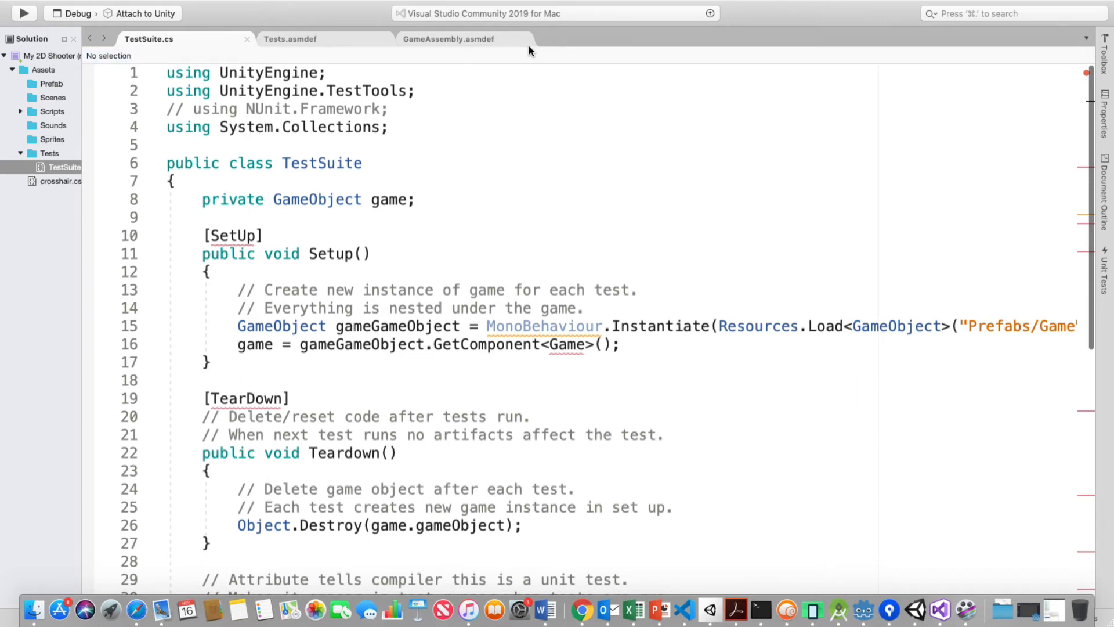
pyautogui.click(448, 38)
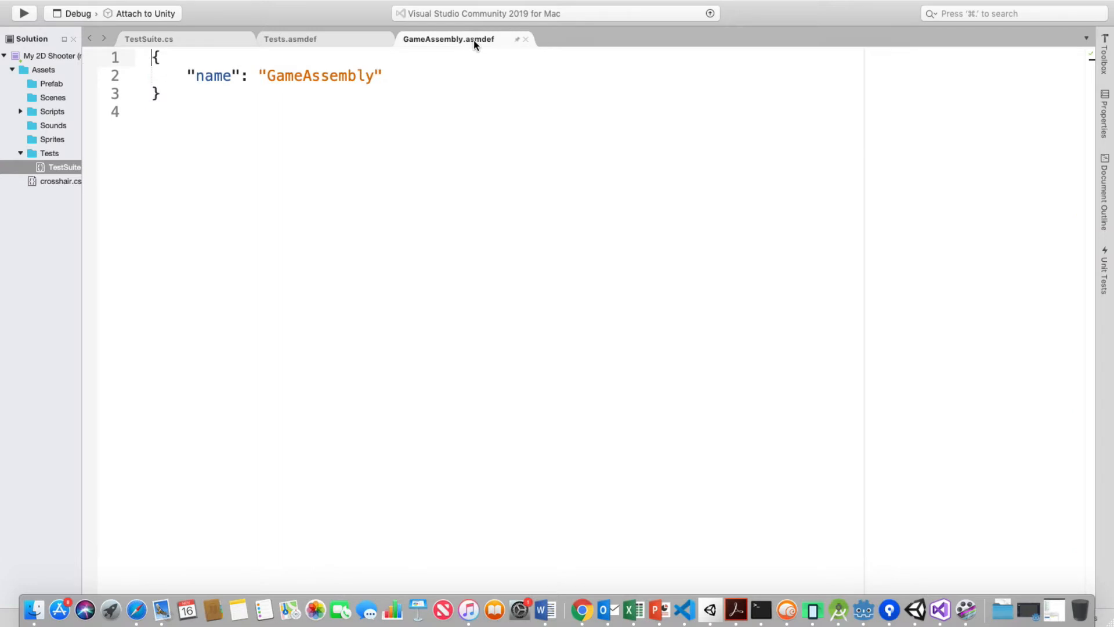
pyautogui.click(150, 40)
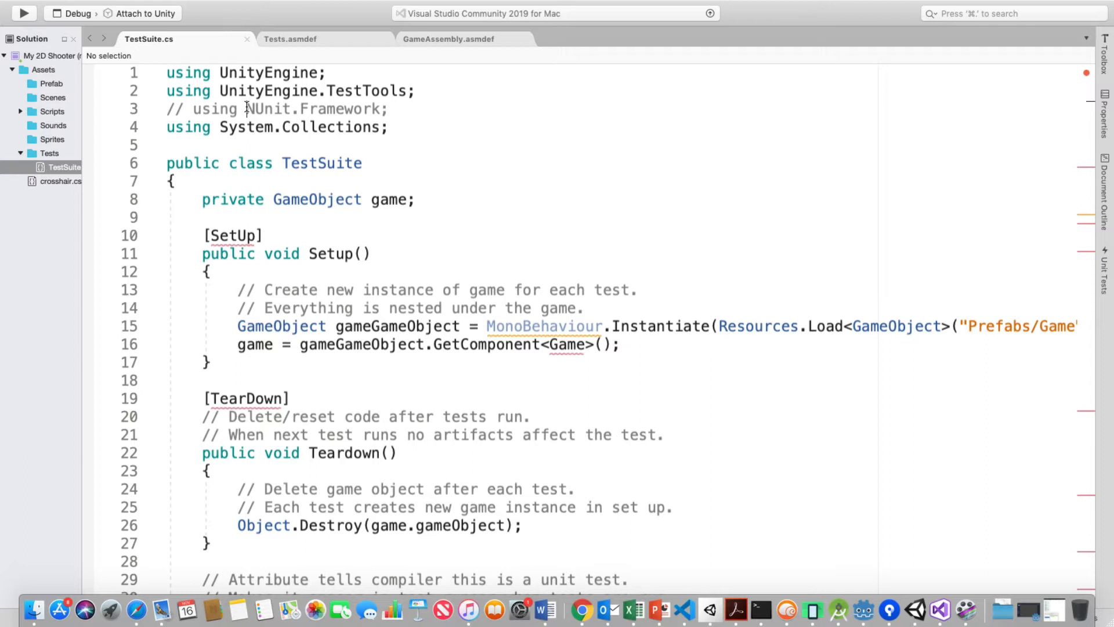
# Uncomment 'using NUnit.Framework;' on line 3, clearing the SetUp and TearDown errors.
pyautogui.tripleClick(276, 109)
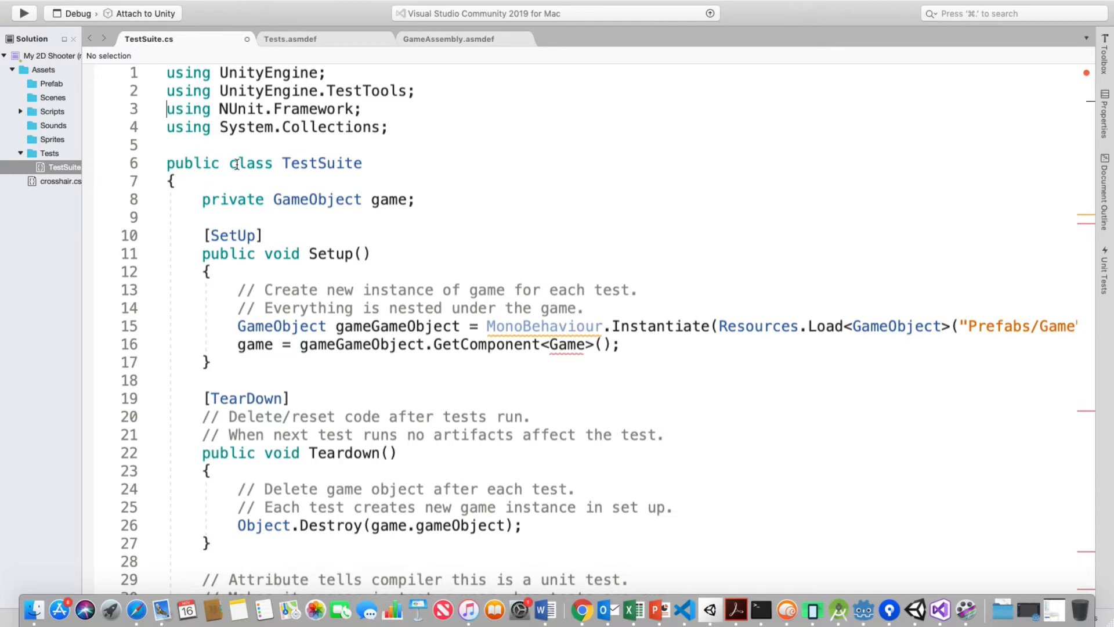
pyautogui.moveTo(323, 169)
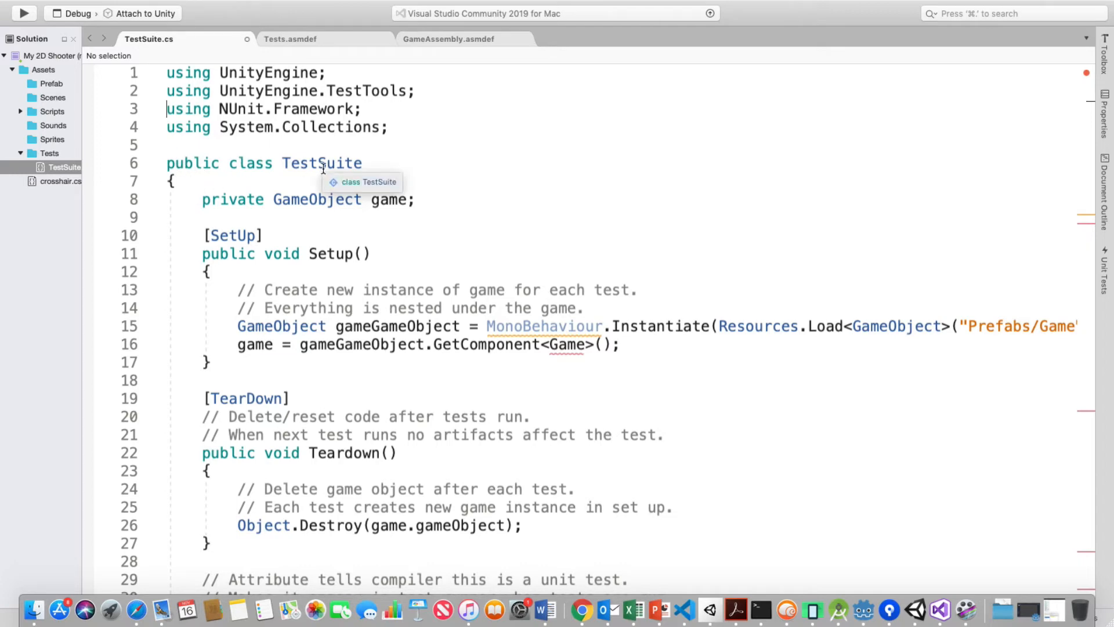
pyautogui.moveTo(306, 215)
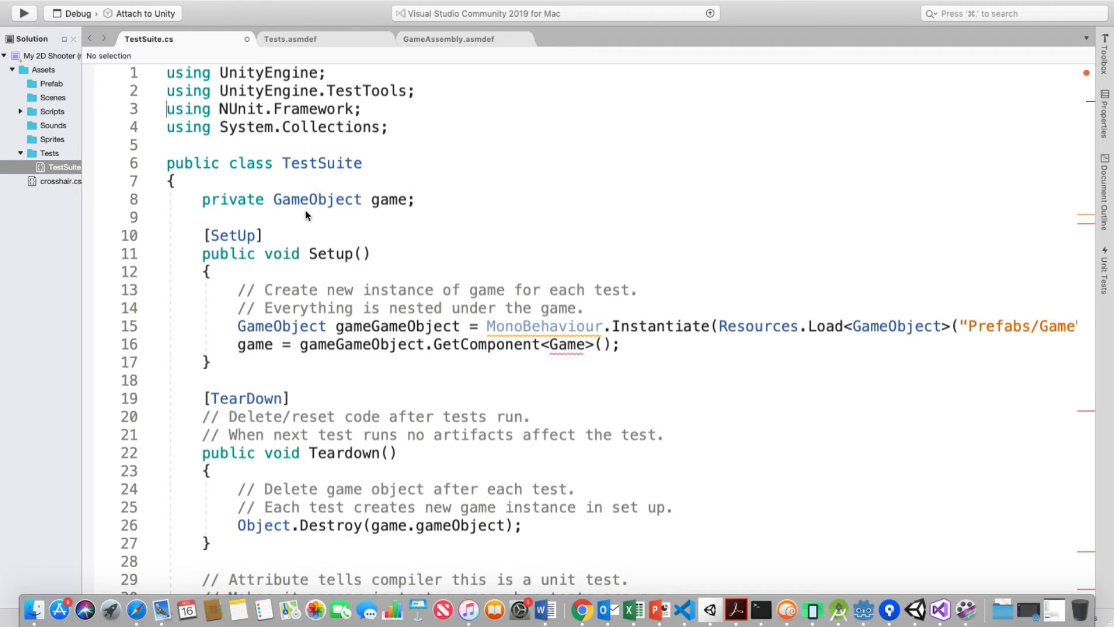
pyautogui.moveTo(390, 215)
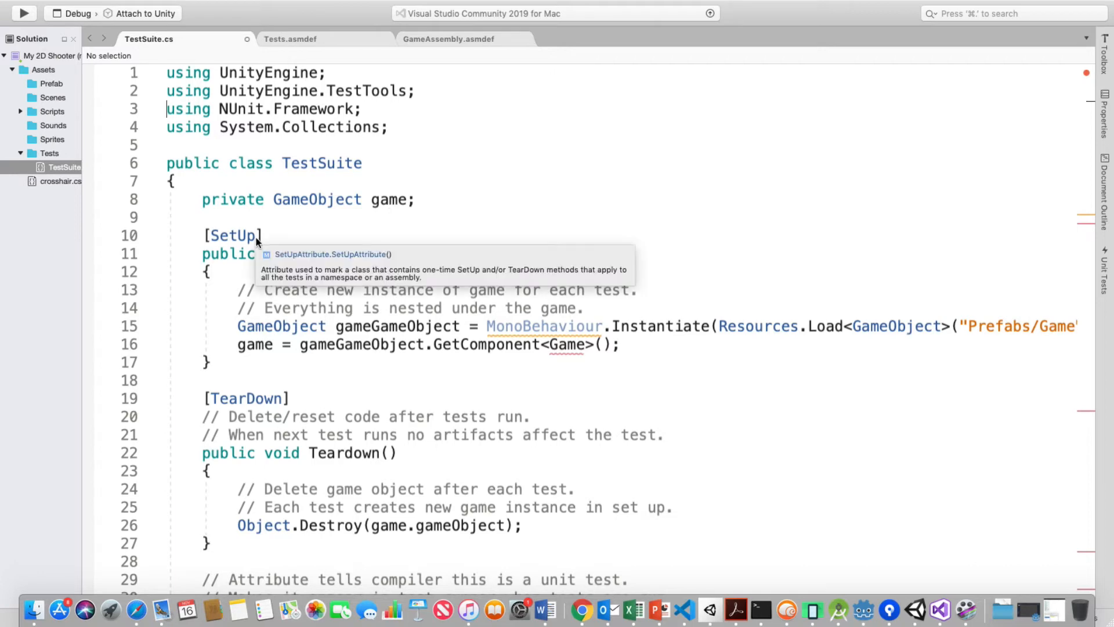
pyautogui.moveTo(469, 245)
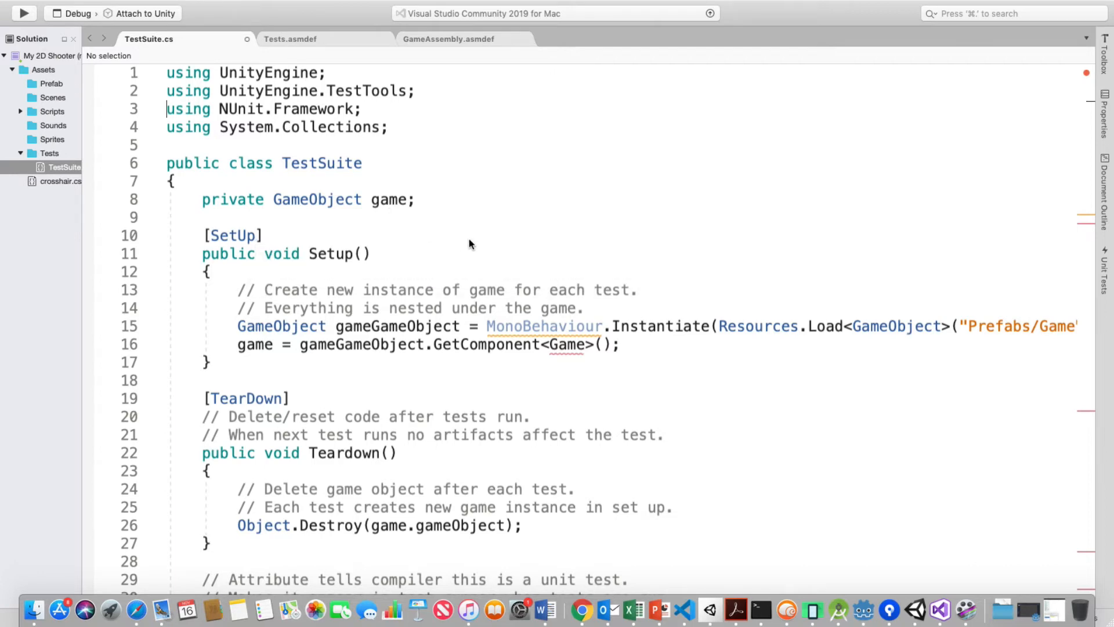
pyautogui.moveTo(474, 256)
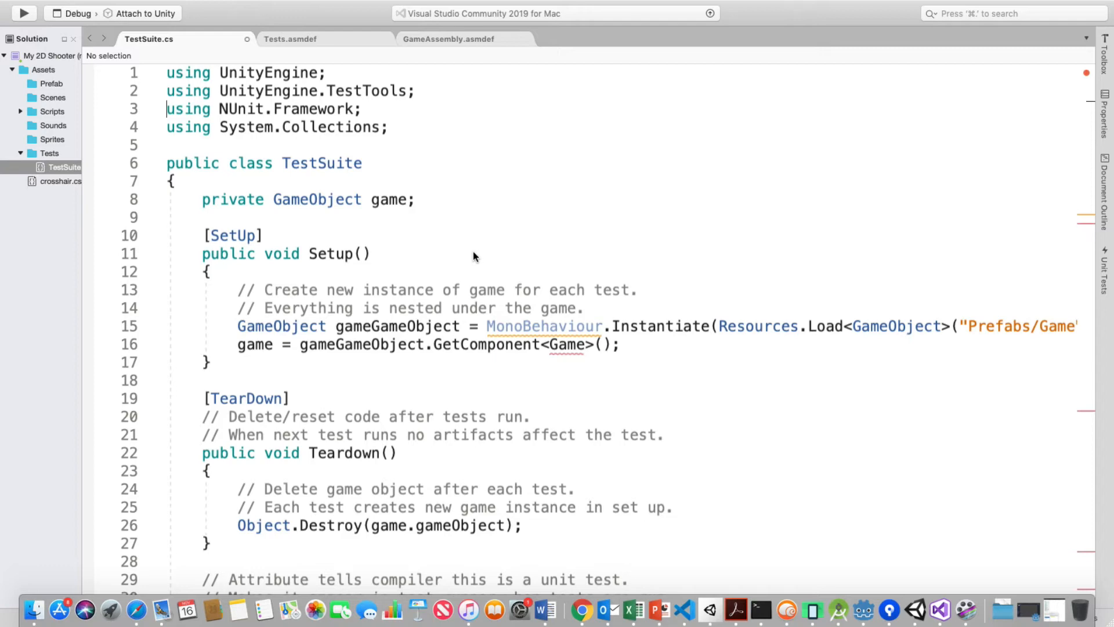
pyautogui.moveTo(479, 252)
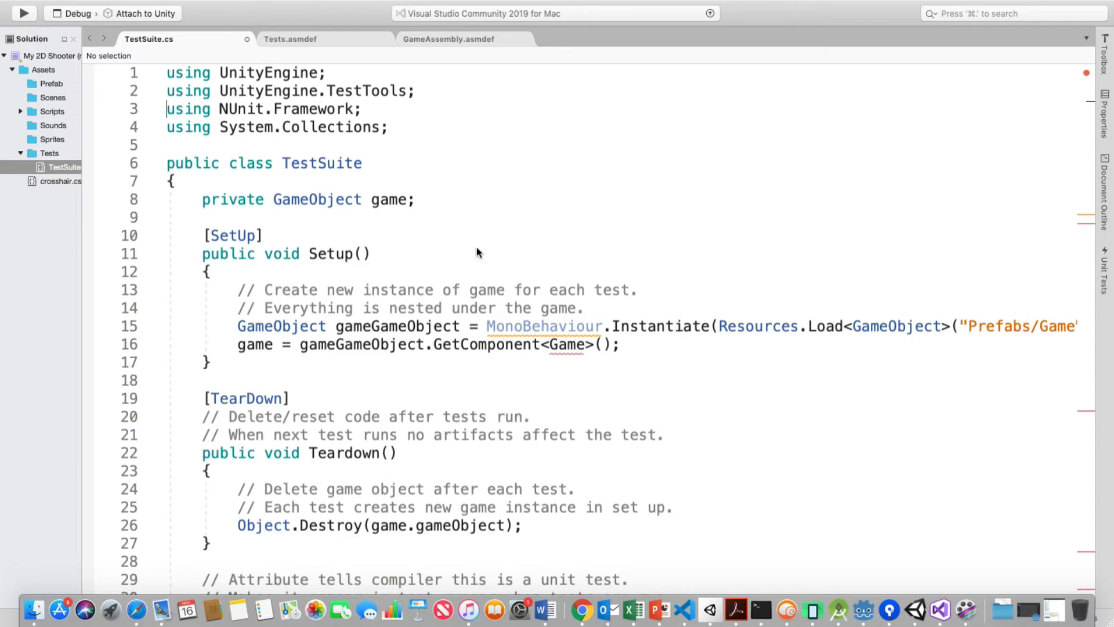
pyautogui.moveTo(188, 316)
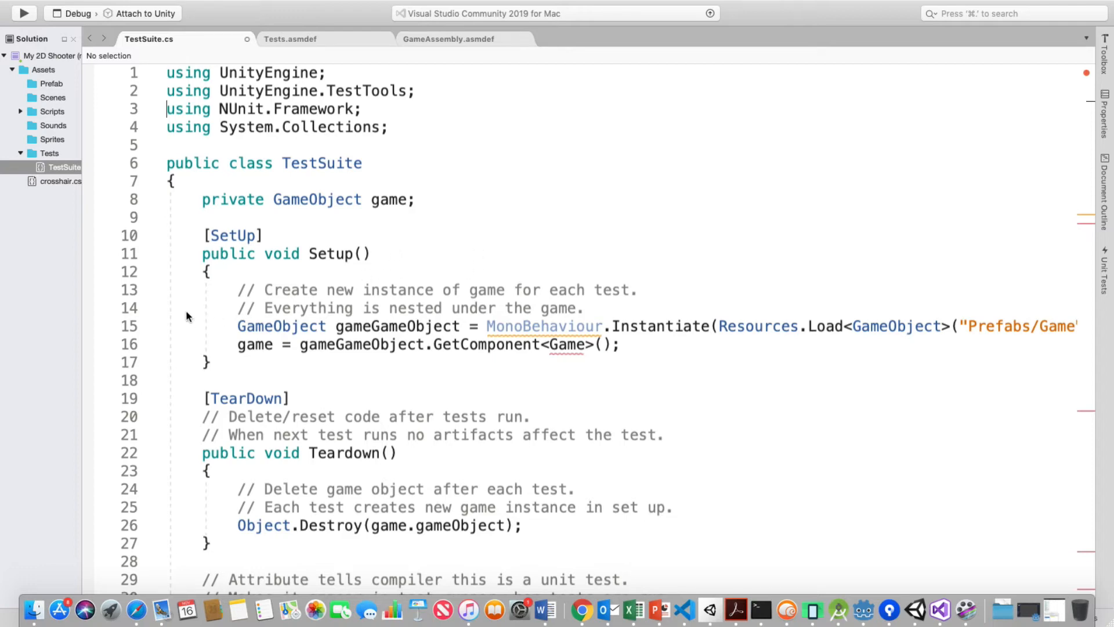
pyautogui.moveTo(408, 215)
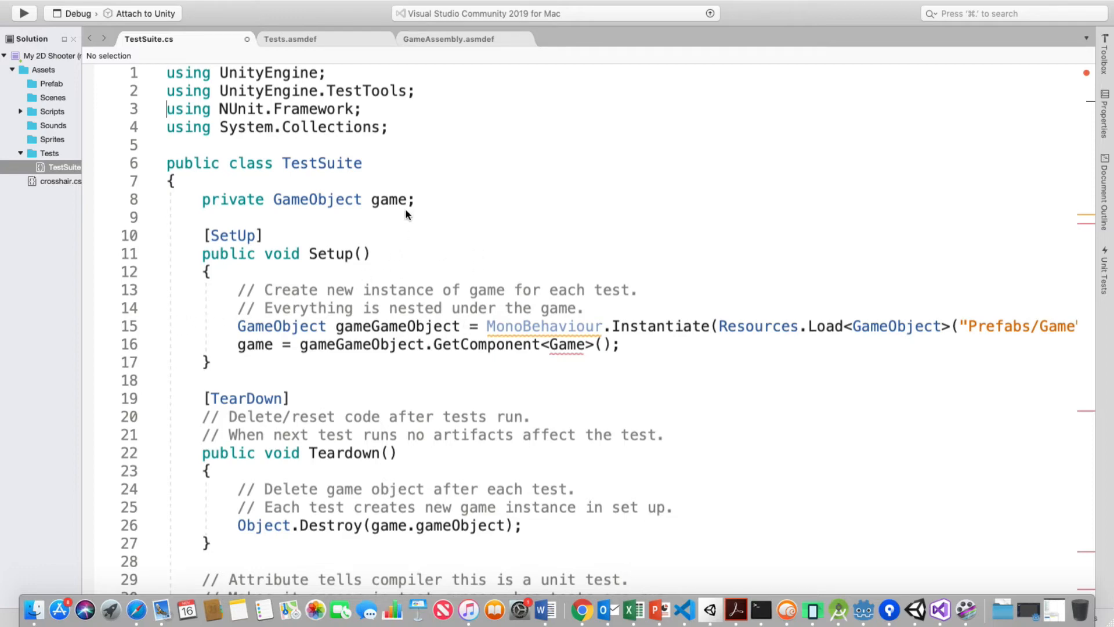
pyautogui.moveTo(666, 384)
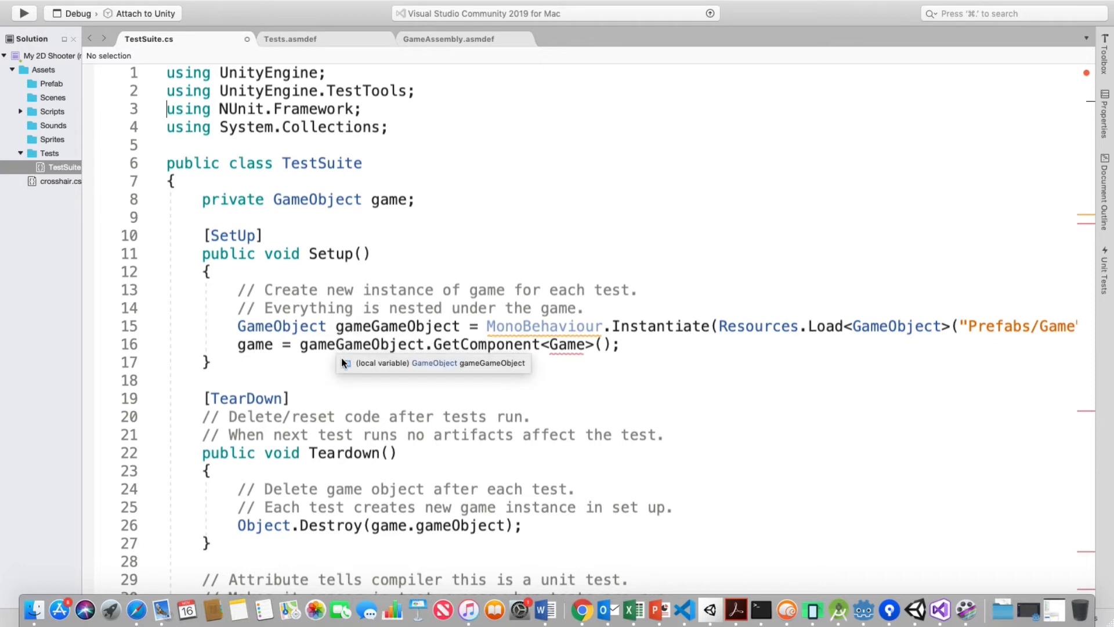
pyautogui.moveTo(222, 231)
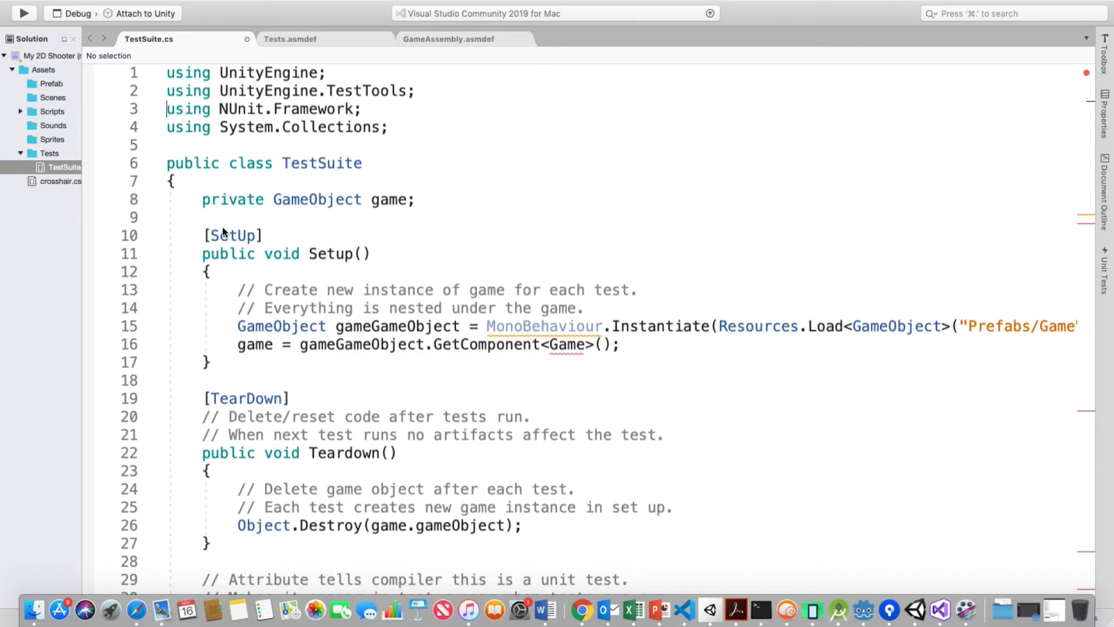
pyautogui.moveTo(478, 349)
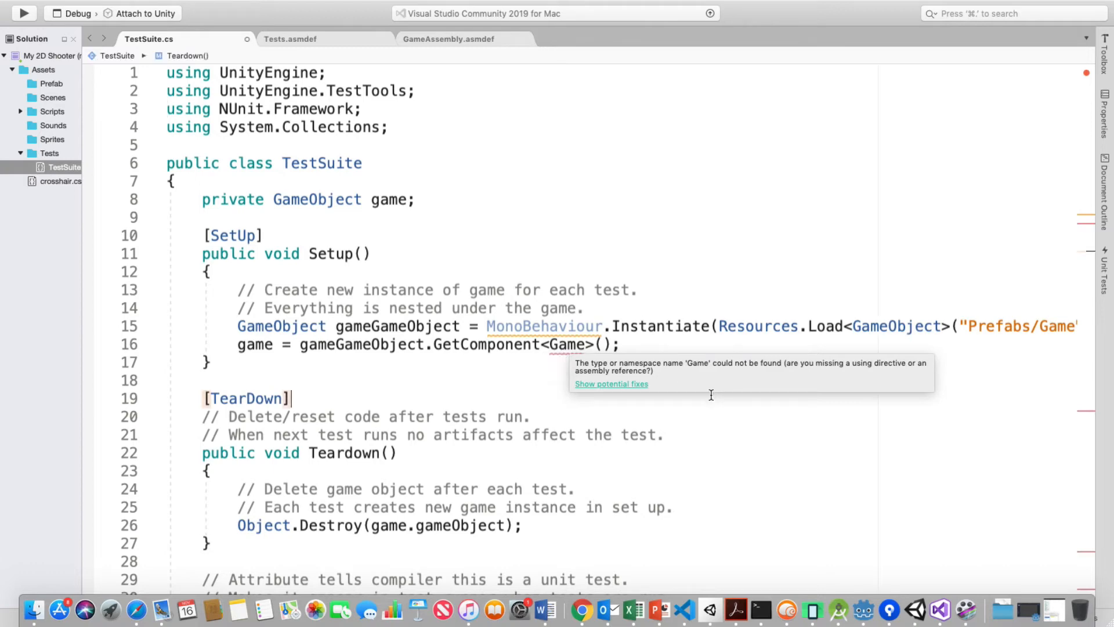
pyautogui.moveTo(715, 414)
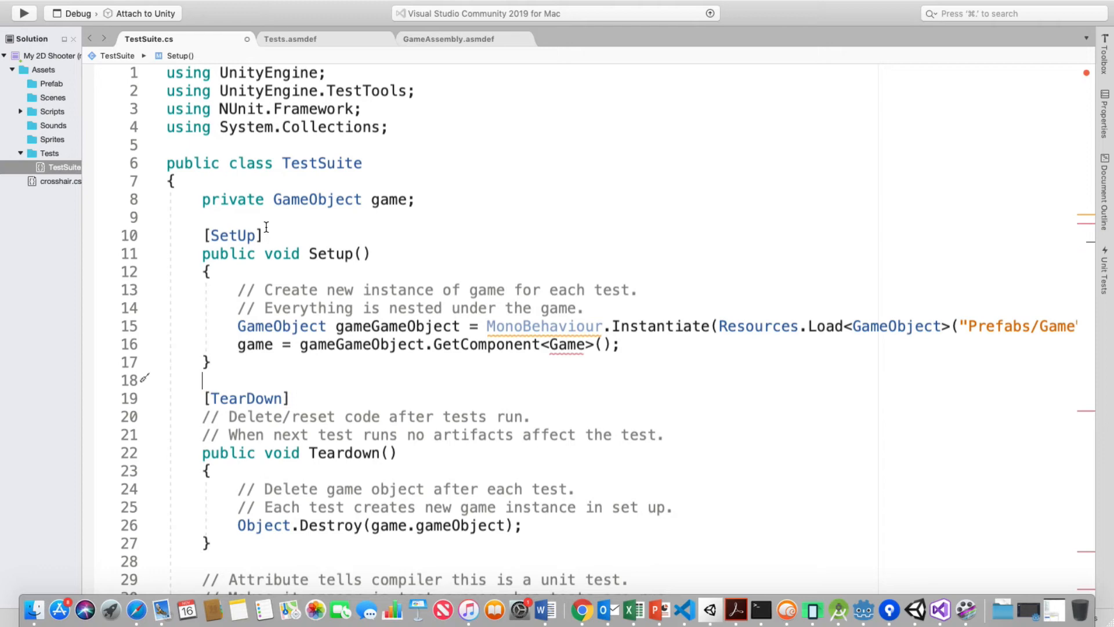
pyautogui.moveTo(318, 372)
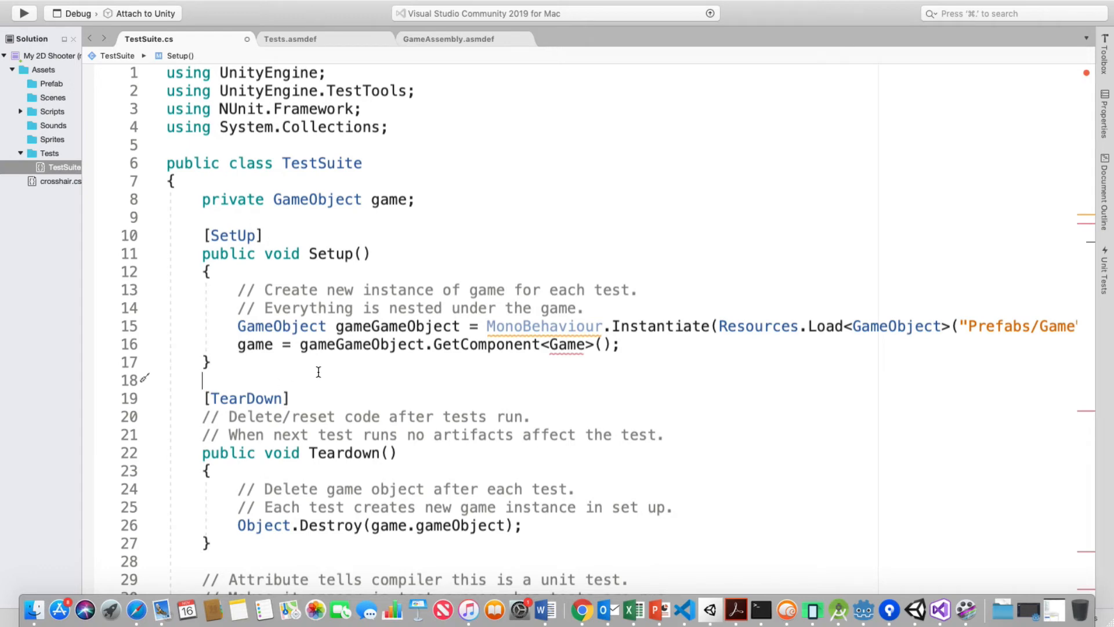
pyautogui.scroll(-3)
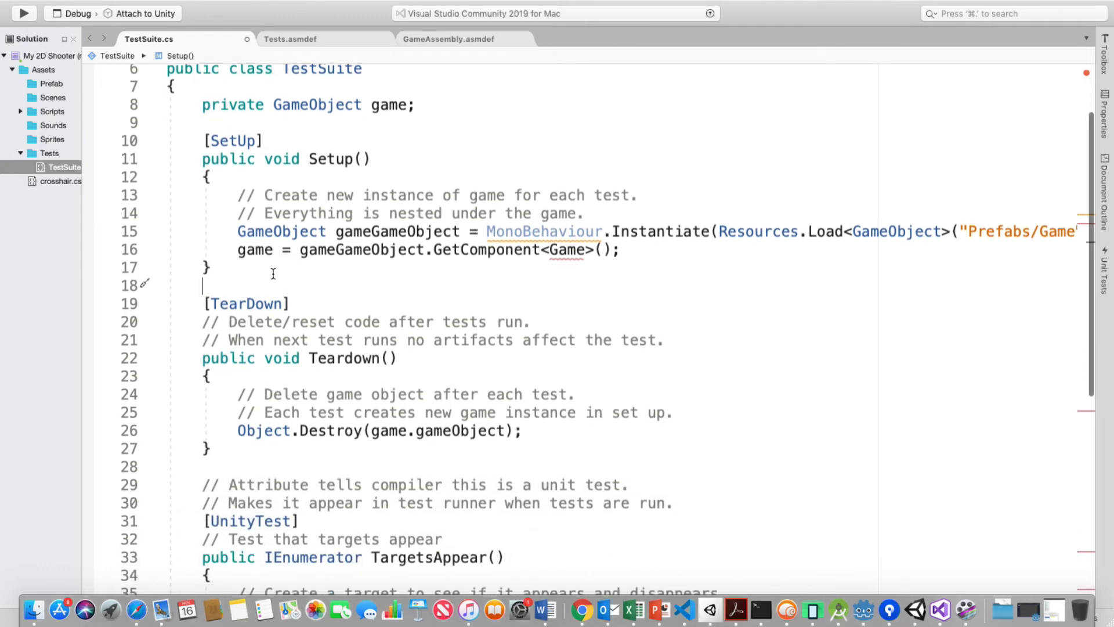
pyautogui.moveTo(230, 323)
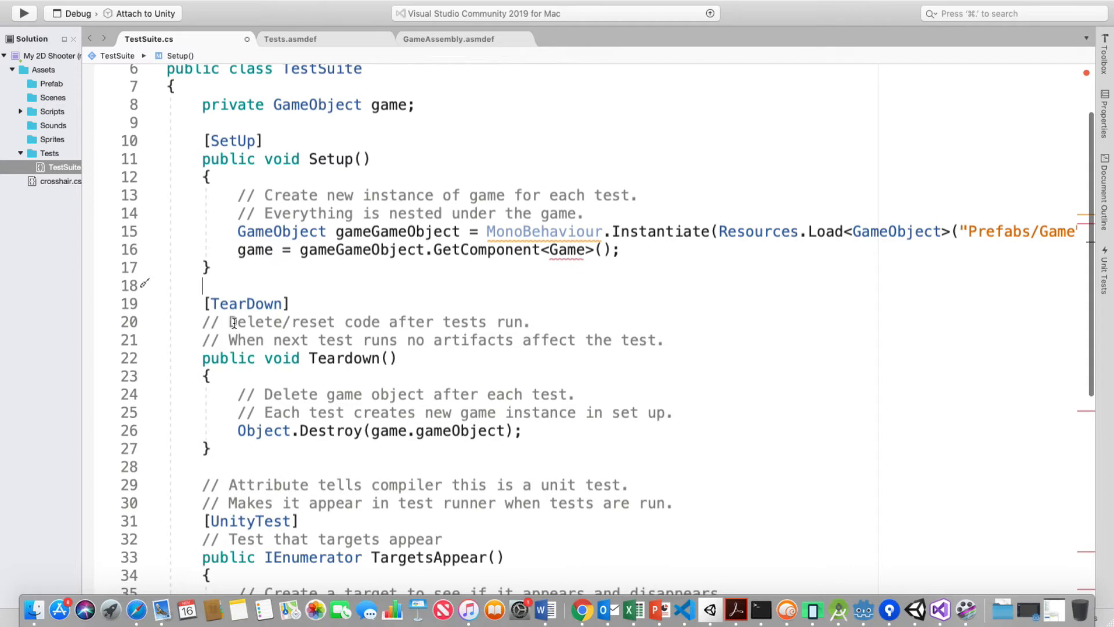
pyautogui.moveTo(375, 322)
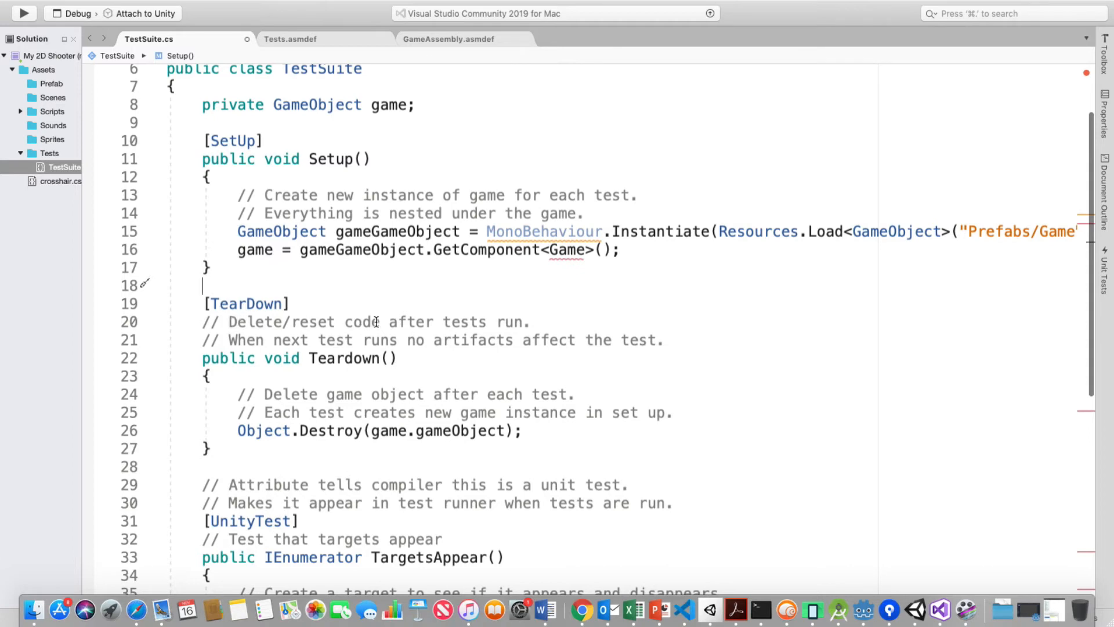
pyautogui.moveTo(353, 345)
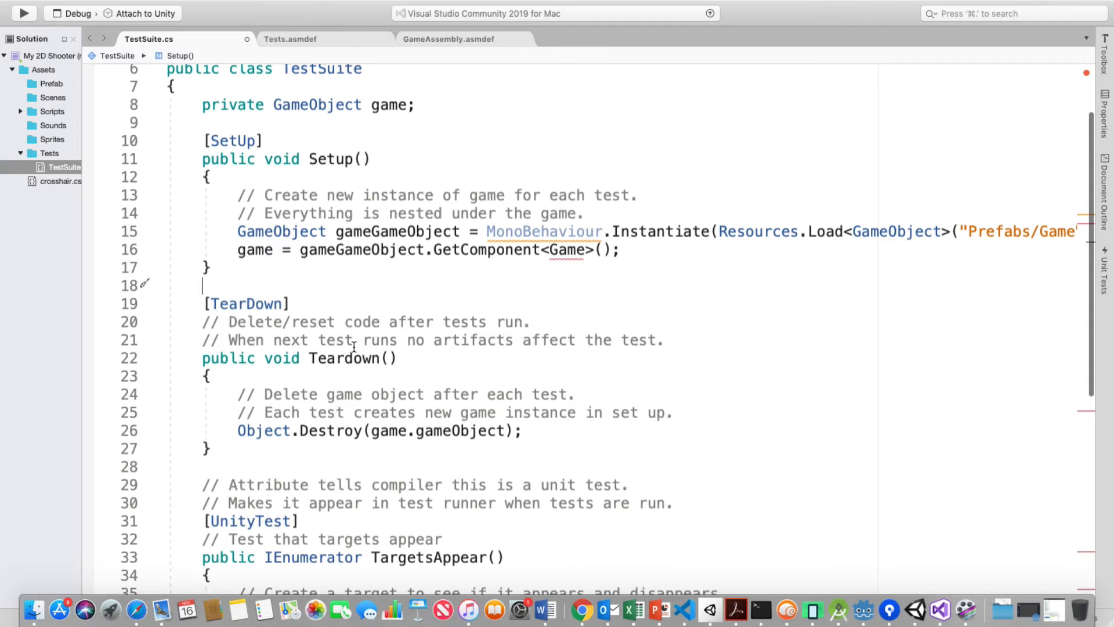
pyautogui.moveTo(470, 357)
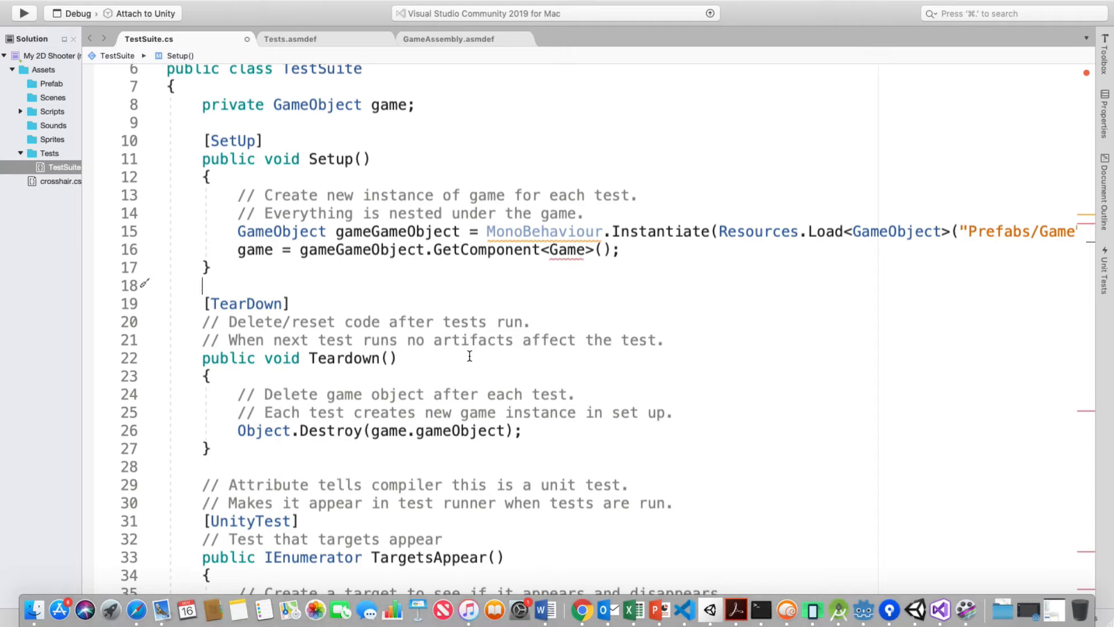
pyautogui.moveTo(250, 371)
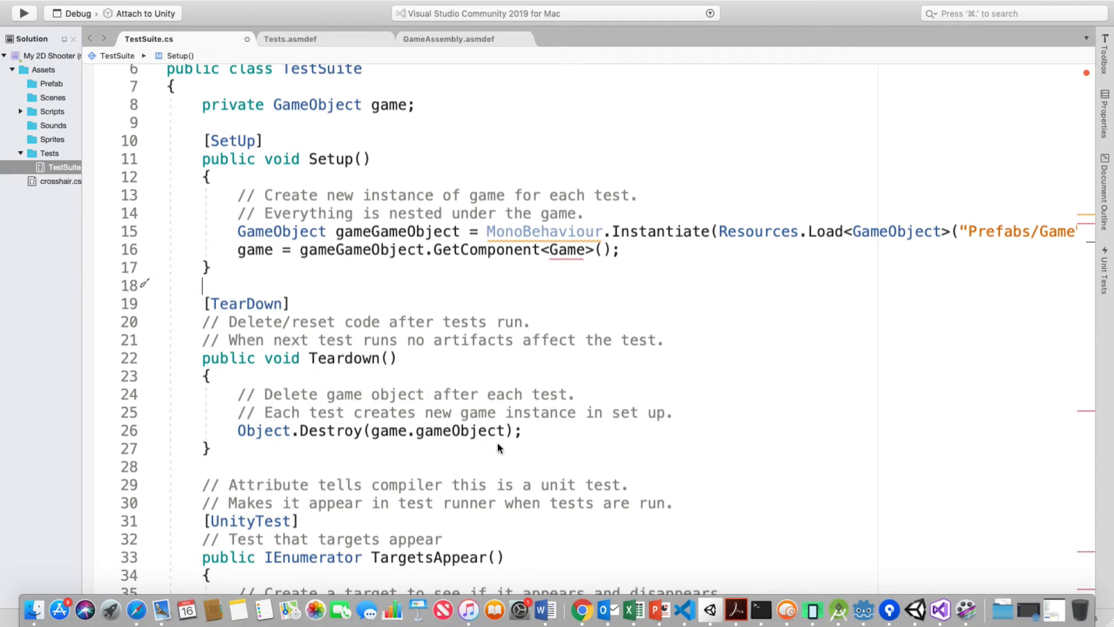
pyautogui.moveTo(501, 452)
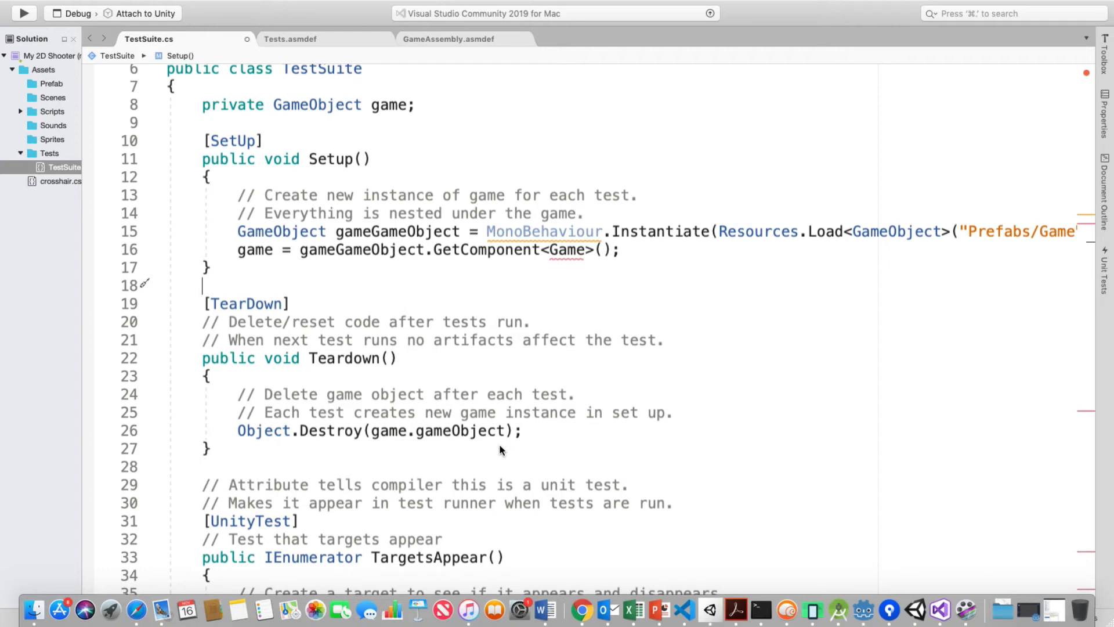
pyautogui.moveTo(246, 430)
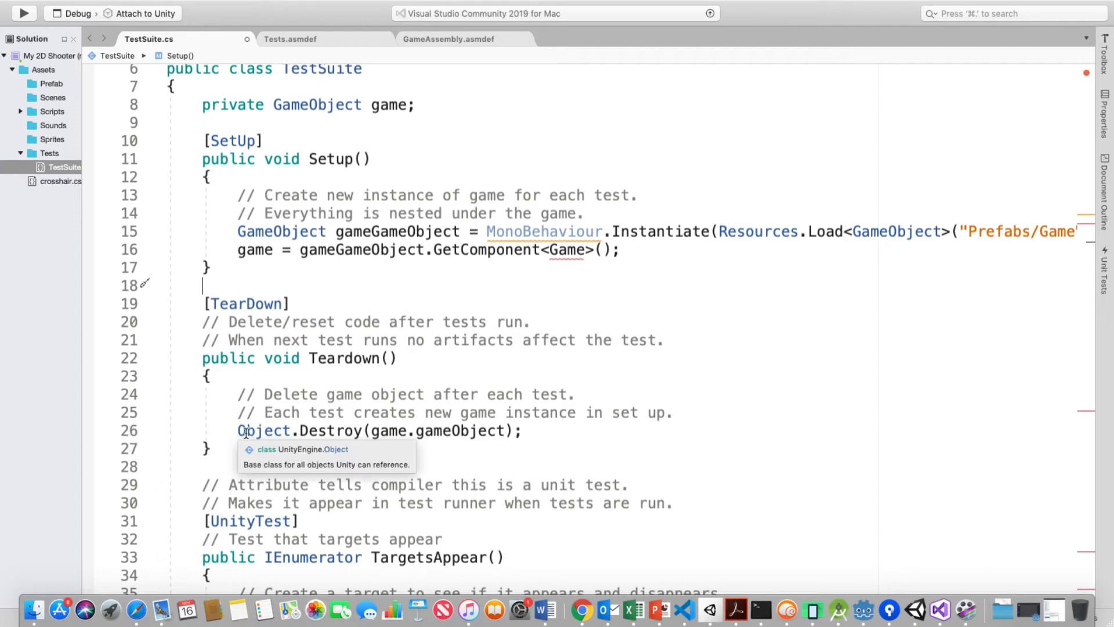
pyautogui.moveTo(474, 359)
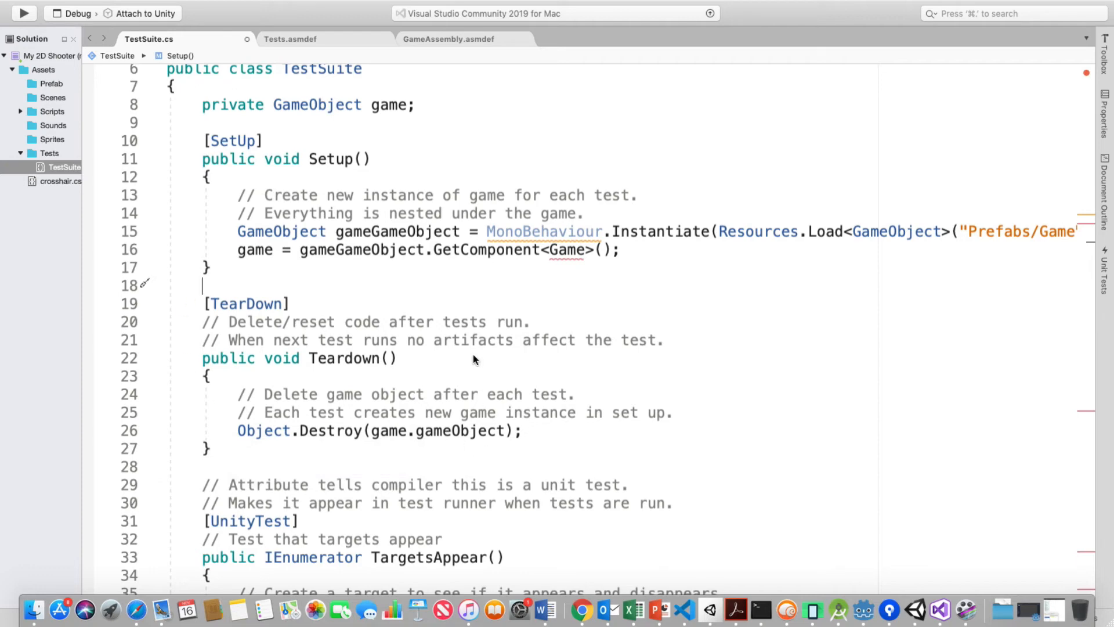
pyautogui.scroll(-3)
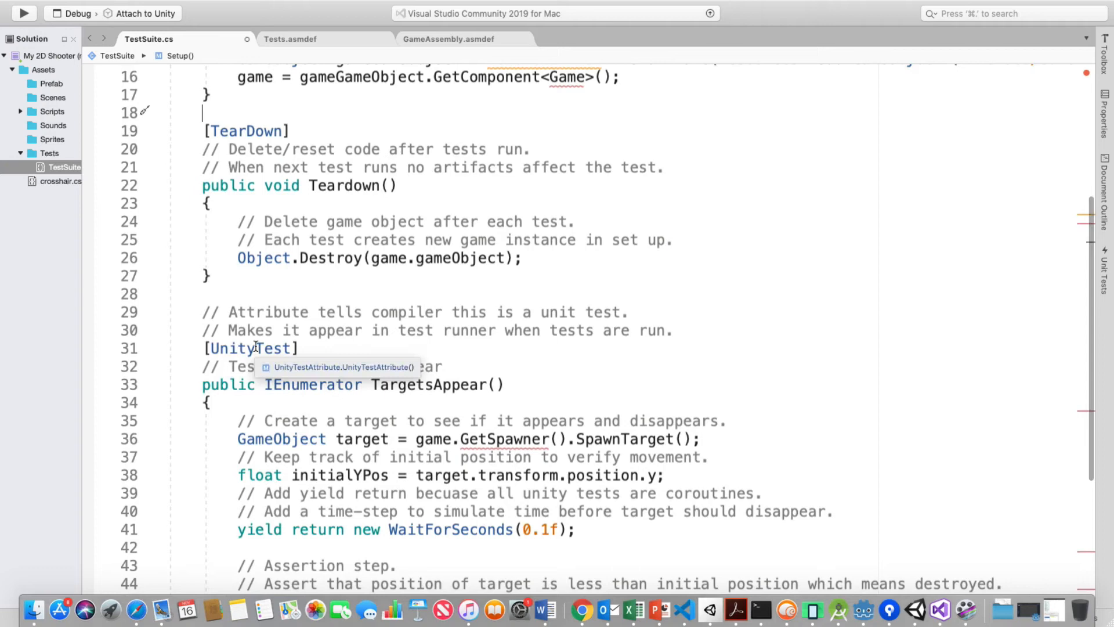
pyautogui.moveTo(652, 350)
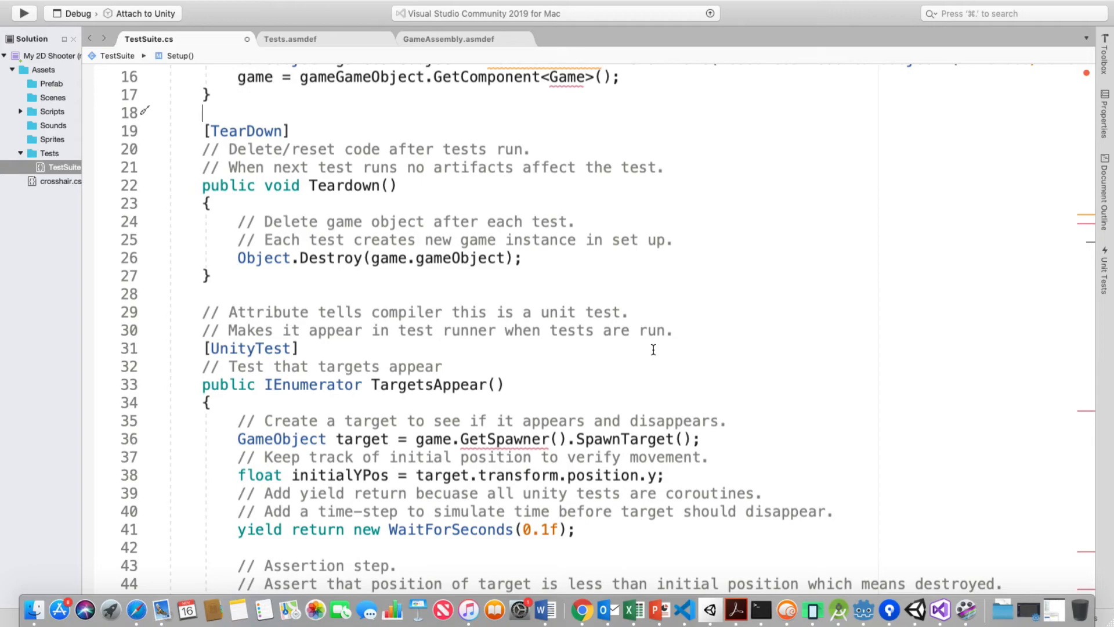
pyautogui.press('F3')
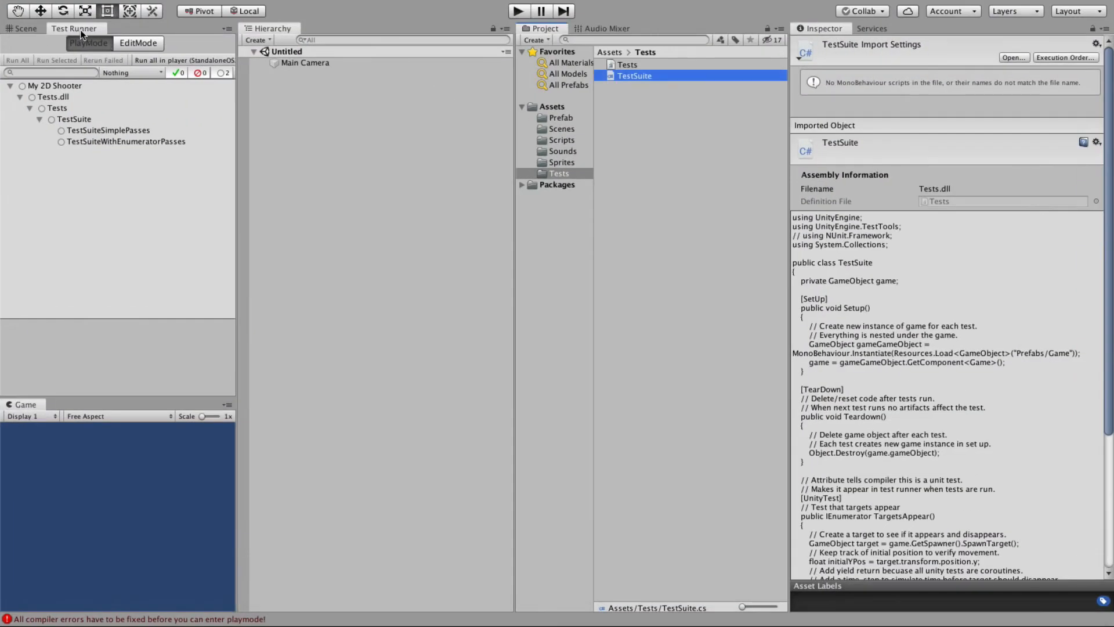
pyautogui.moveTo(53, 60)
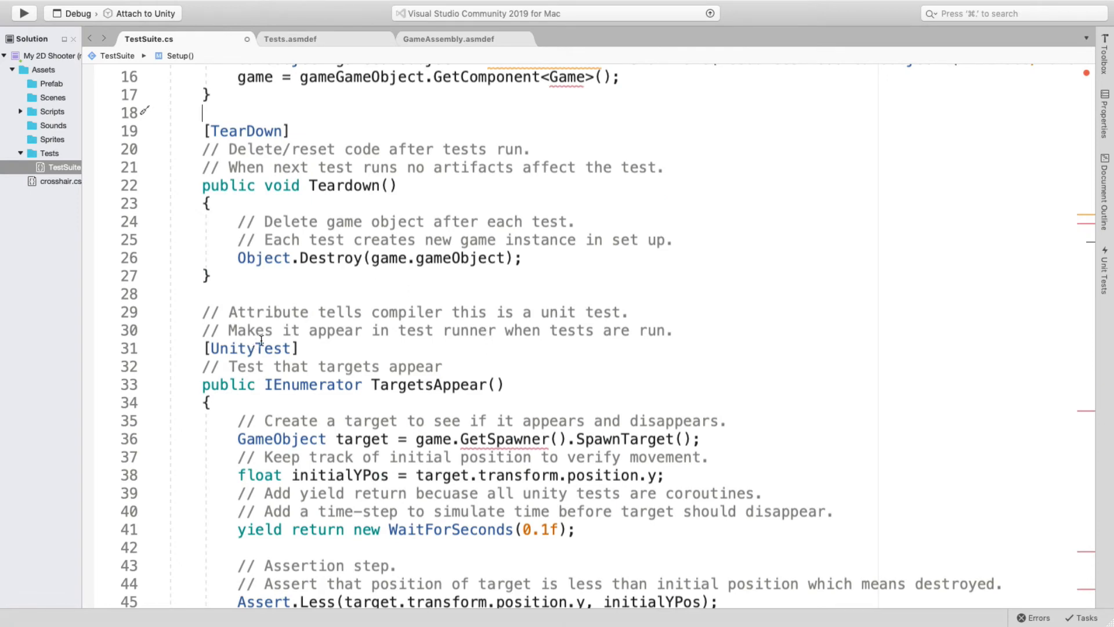
# Scroll to the TargetsAppear UnityTest and on toward MouseDestroysTarget asserting game.score equals 1.
pyautogui.scroll(-3)
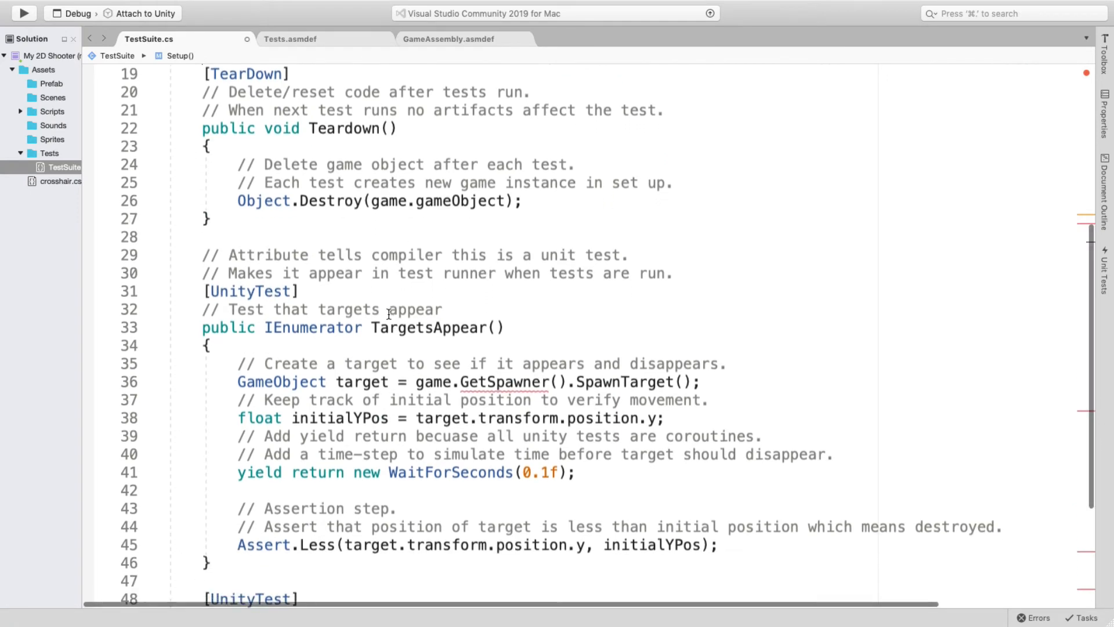
pyautogui.scroll(-3)
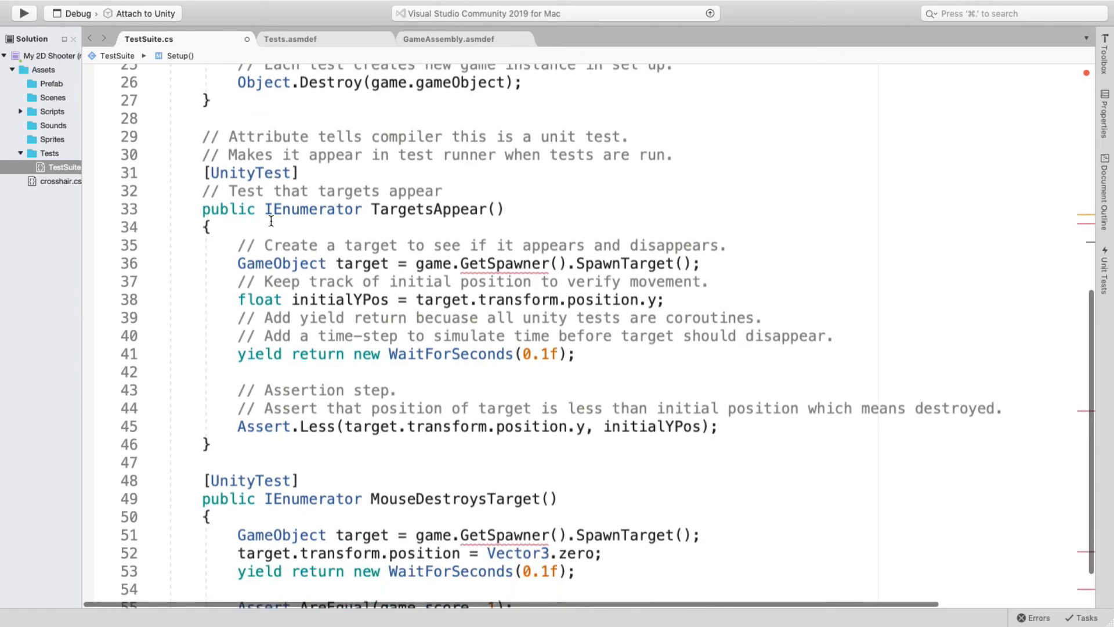
pyautogui.moveTo(312, 209)
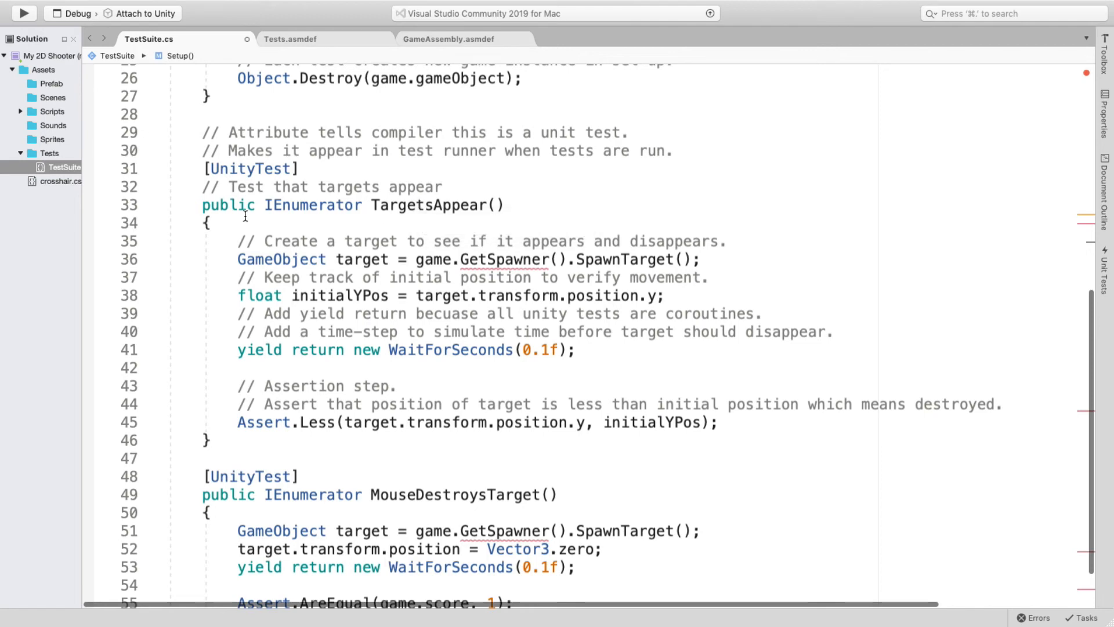
pyautogui.moveTo(483, 327)
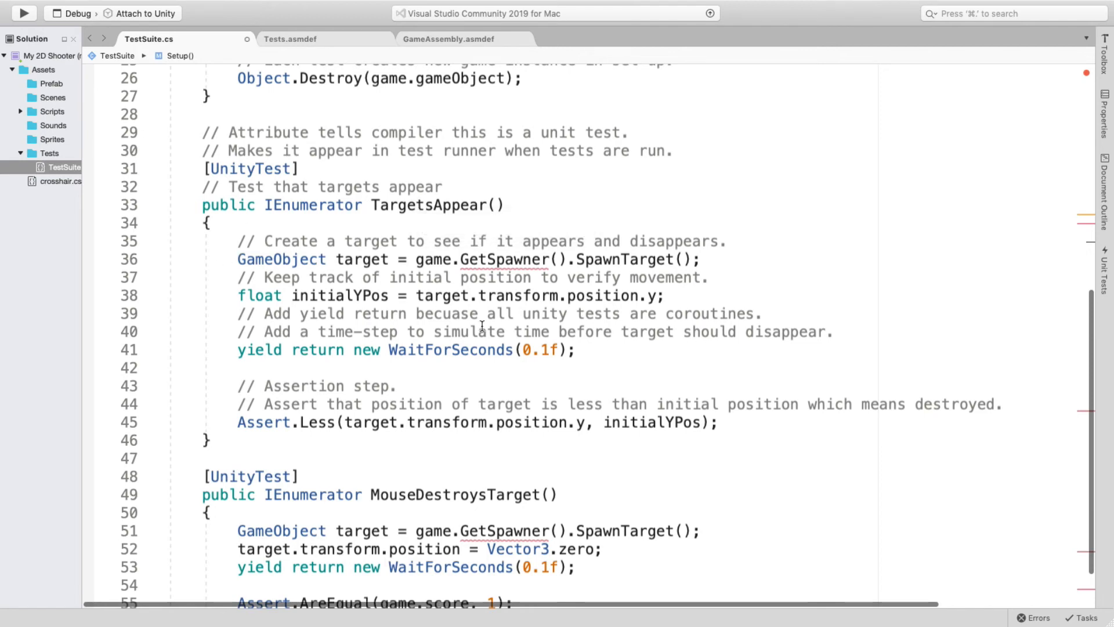
pyautogui.moveTo(437, 259)
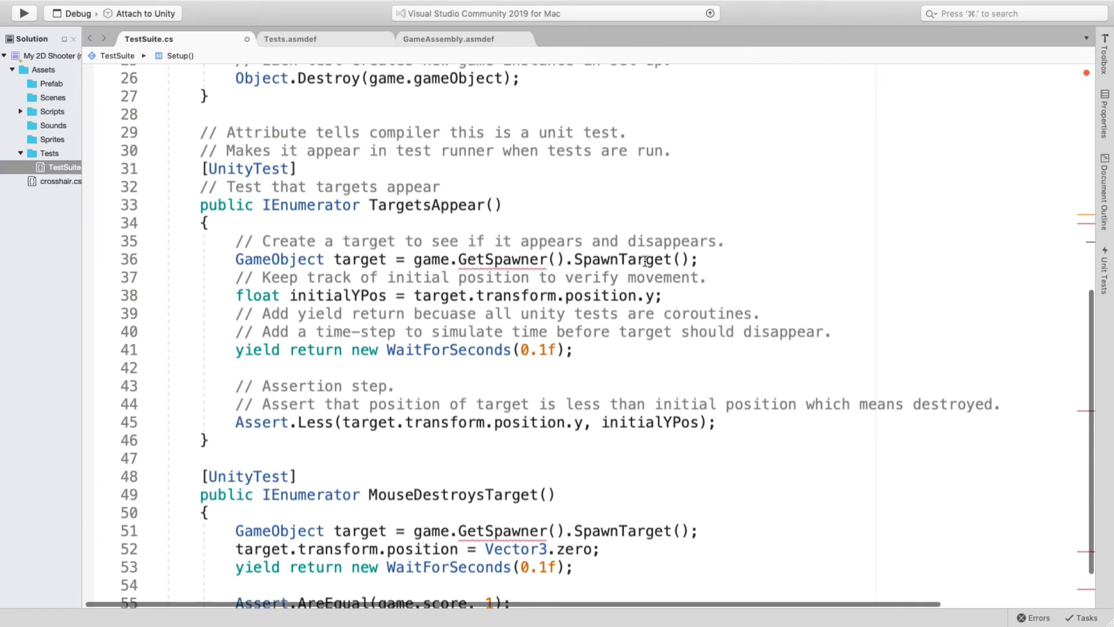
pyautogui.moveTo(499, 260)
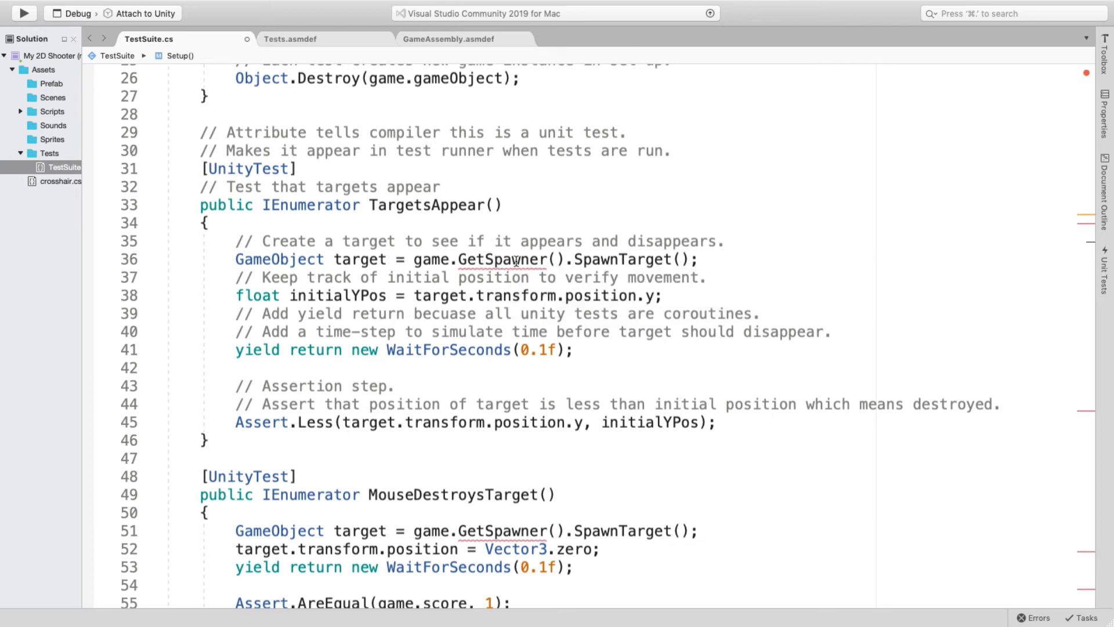
pyautogui.moveTo(480, 260)
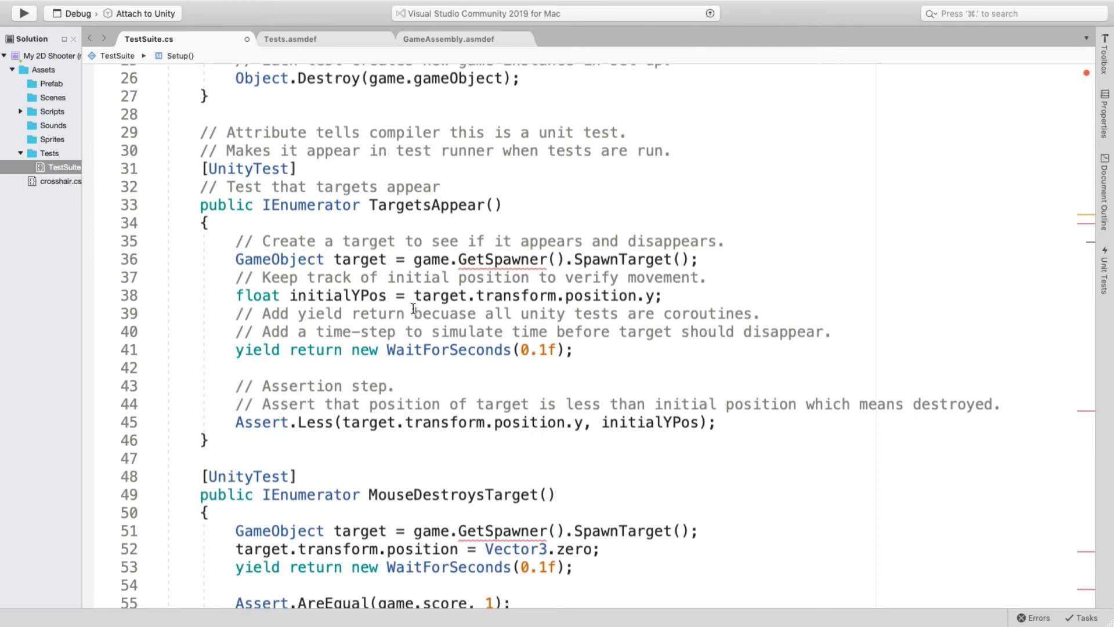
pyautogui.moveTo(531, 283)
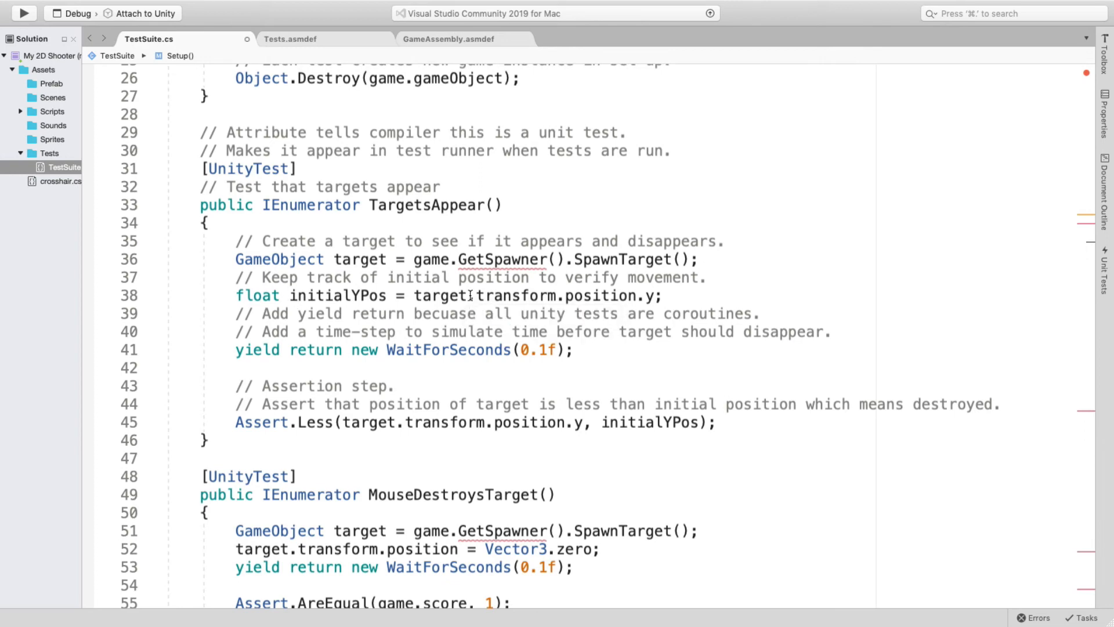
pyautogui.moveTo(336, 327)
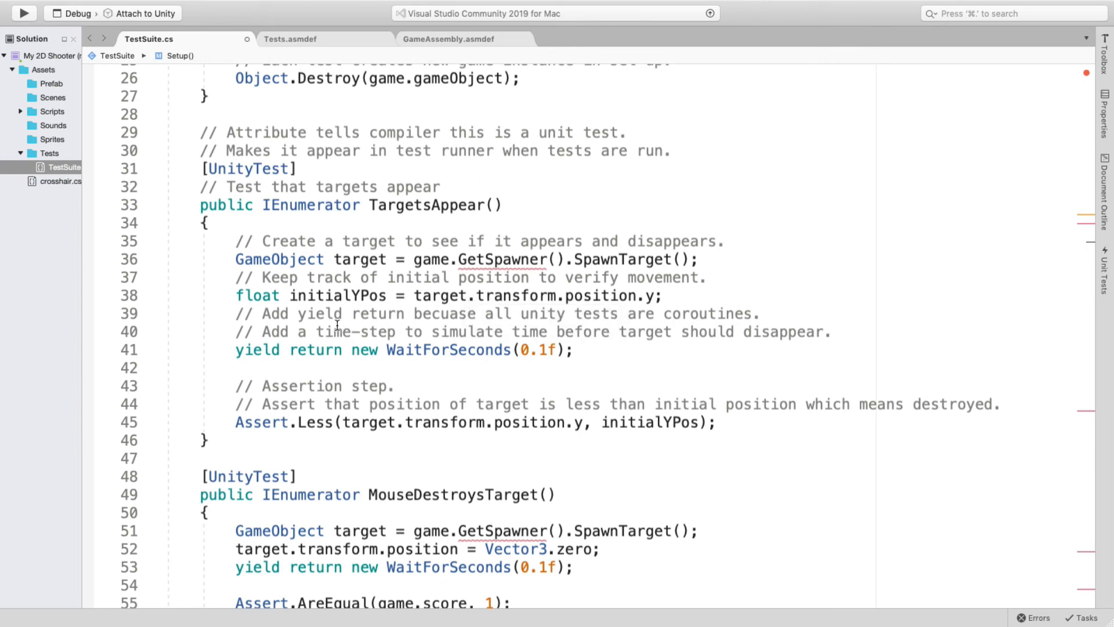
pyautogui.moveTo(362, 322)
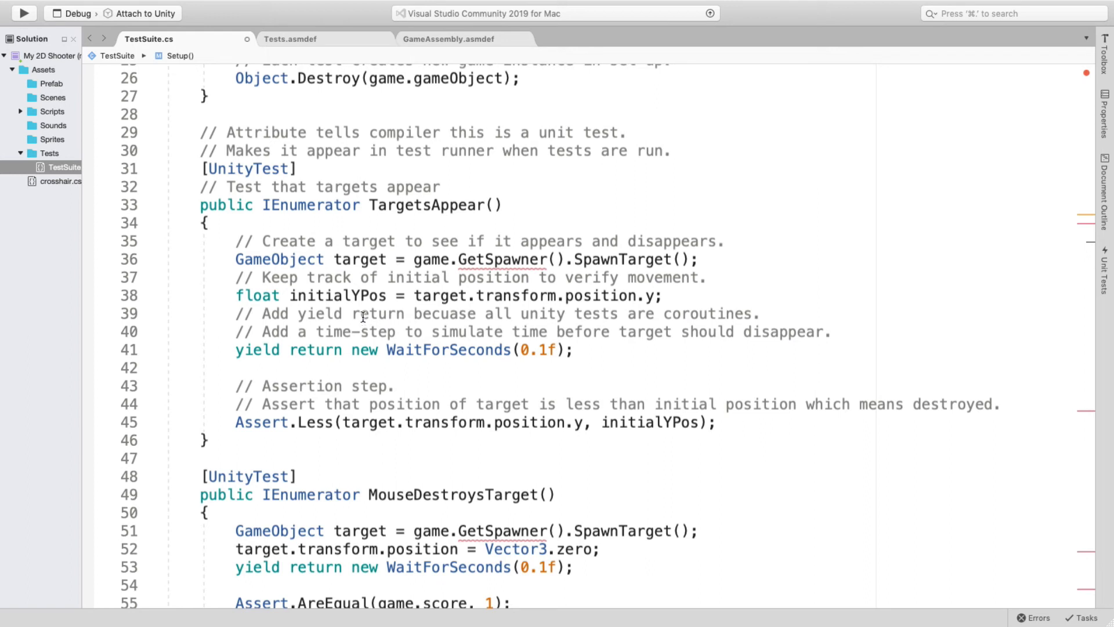
pyautogui.moveTo(539, 332)
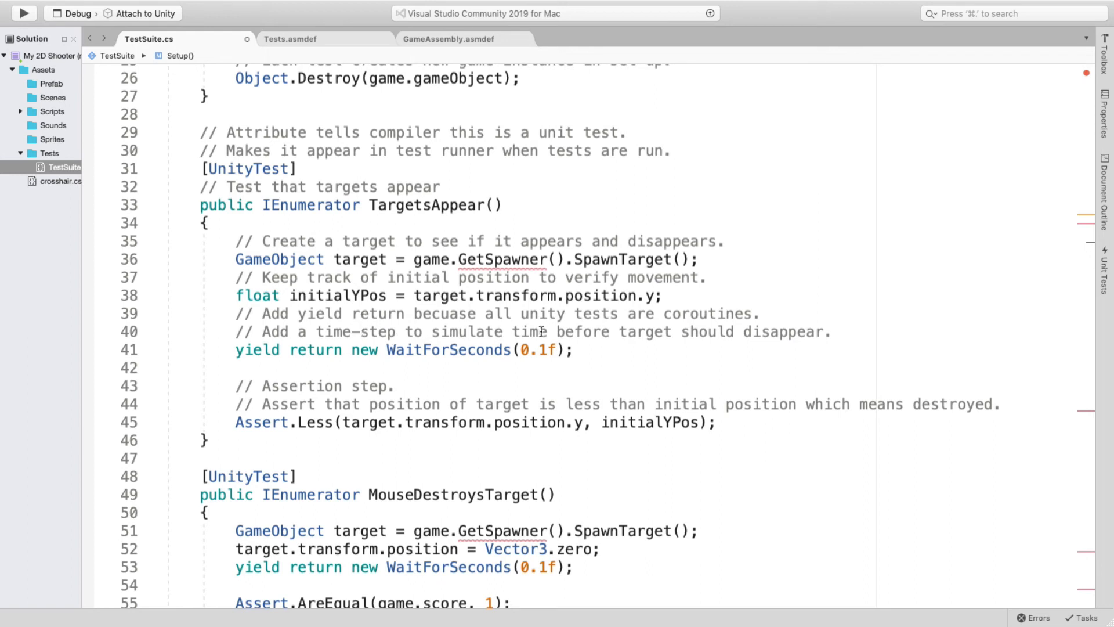
pyautogui.moveTo(624, 339)
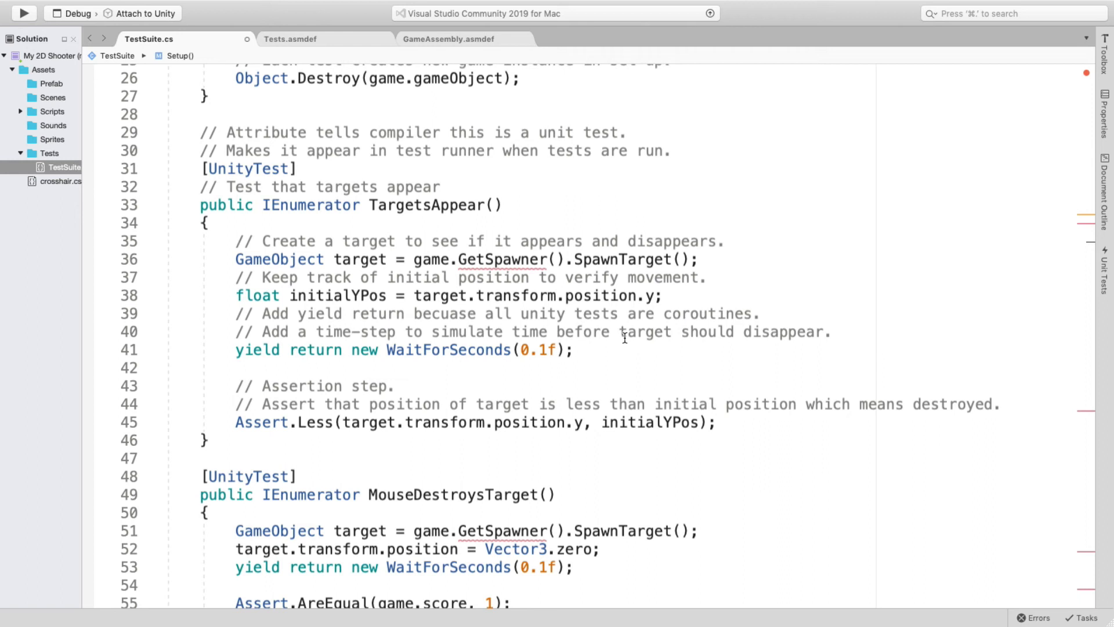
pyautogui.moveTo(270, 351)
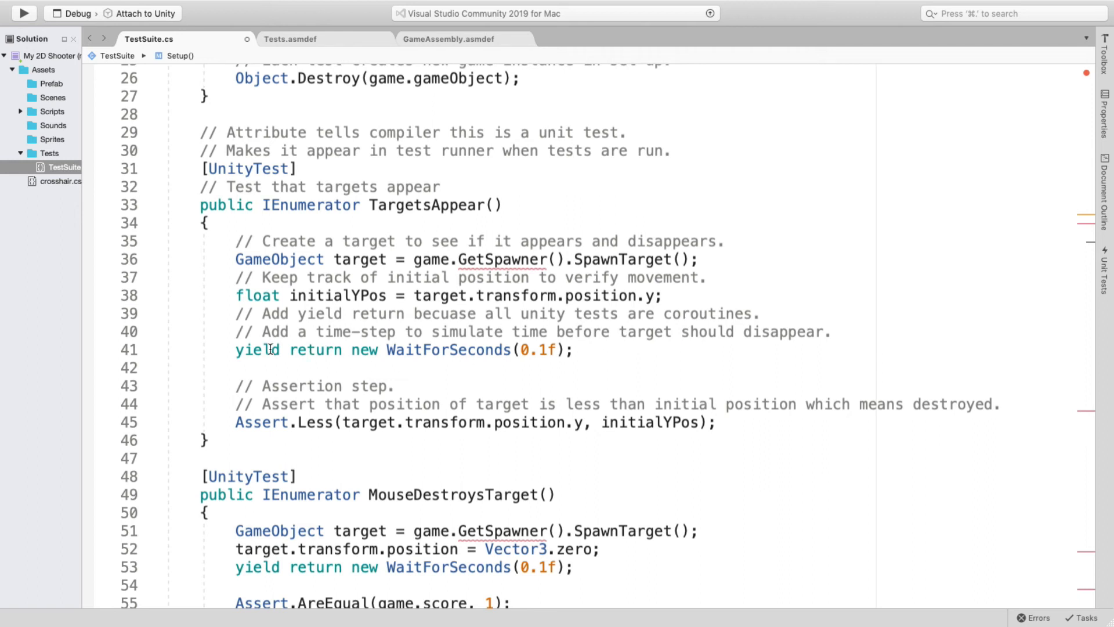
pyautogui.moveTo(332, 444)
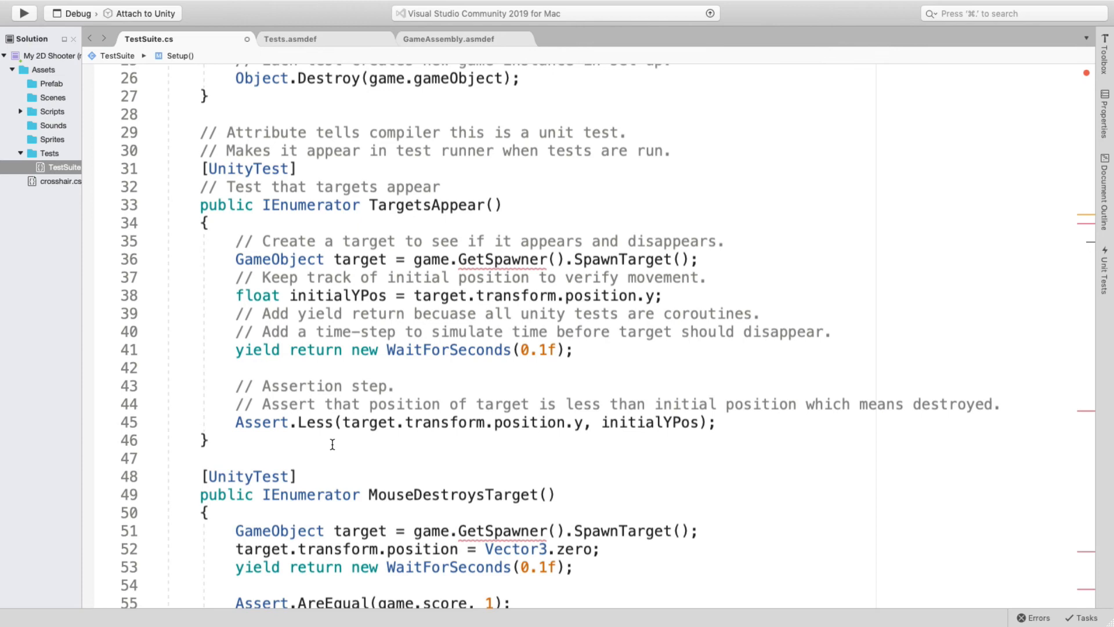
pyautogui.moveTo(275, 428)
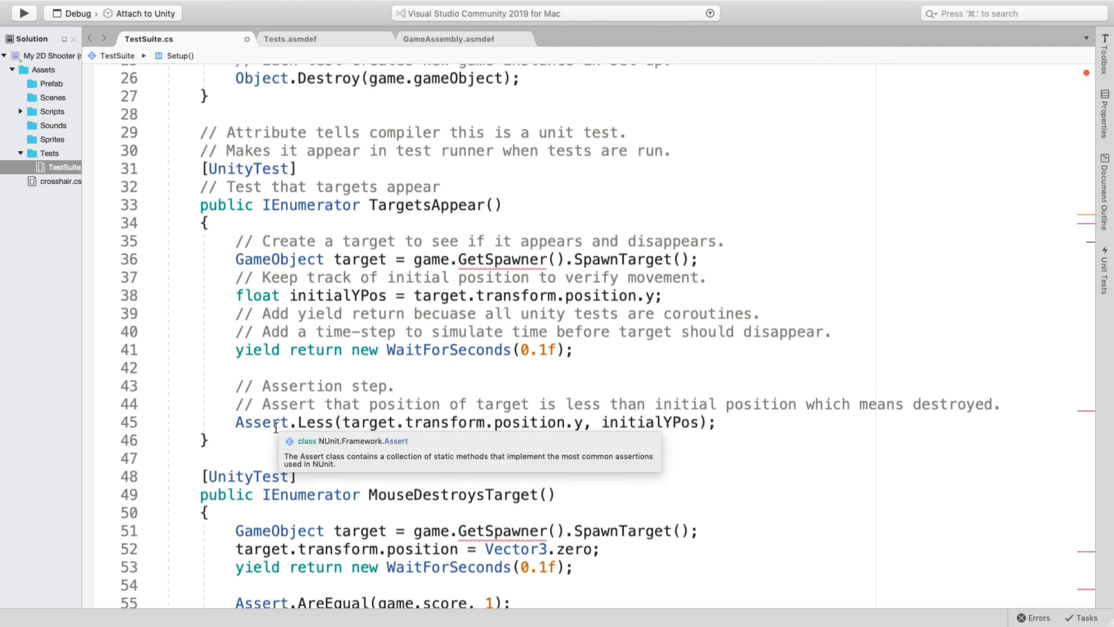
pyautogui.moveTo(933, 411)
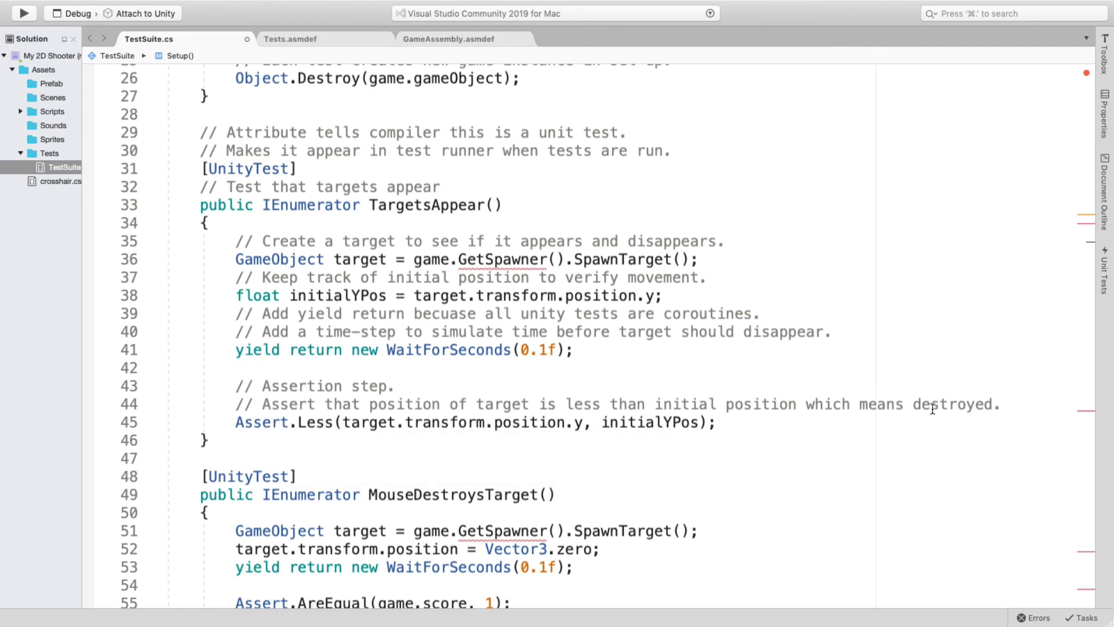
pyautogui.moveTo(302, 428)
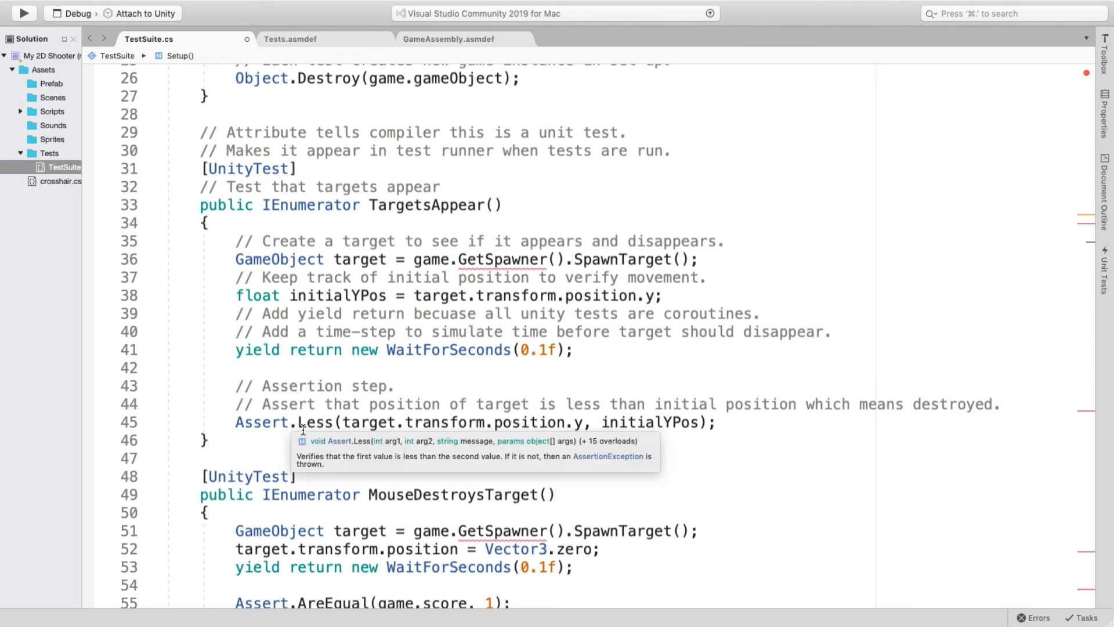
pyautogui.moveTo(461, 442)
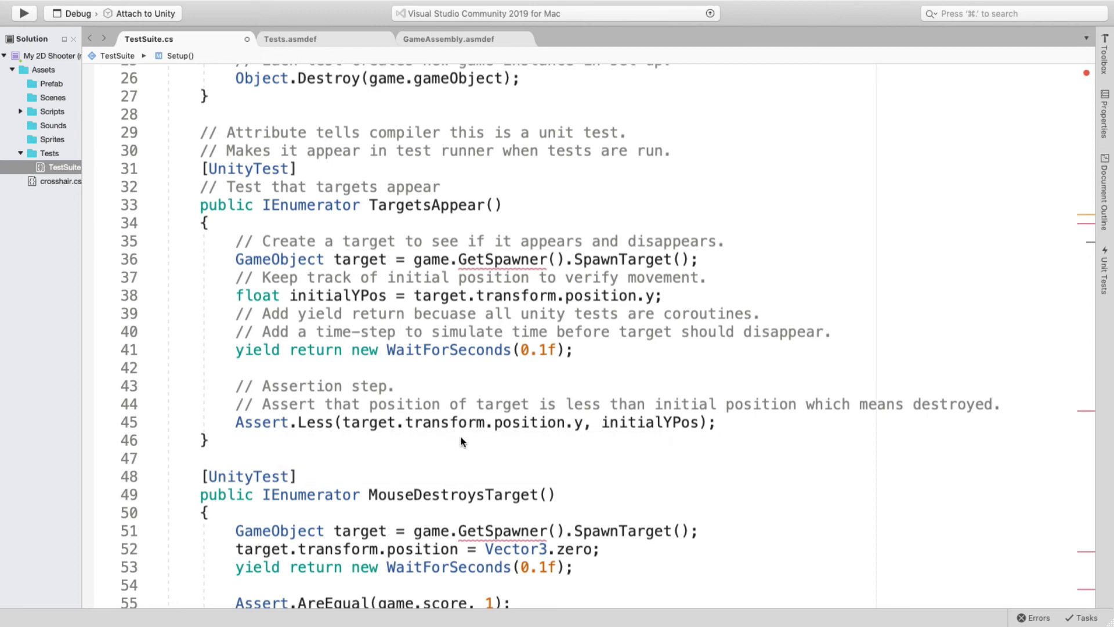
pyautogui.scroll(-3)
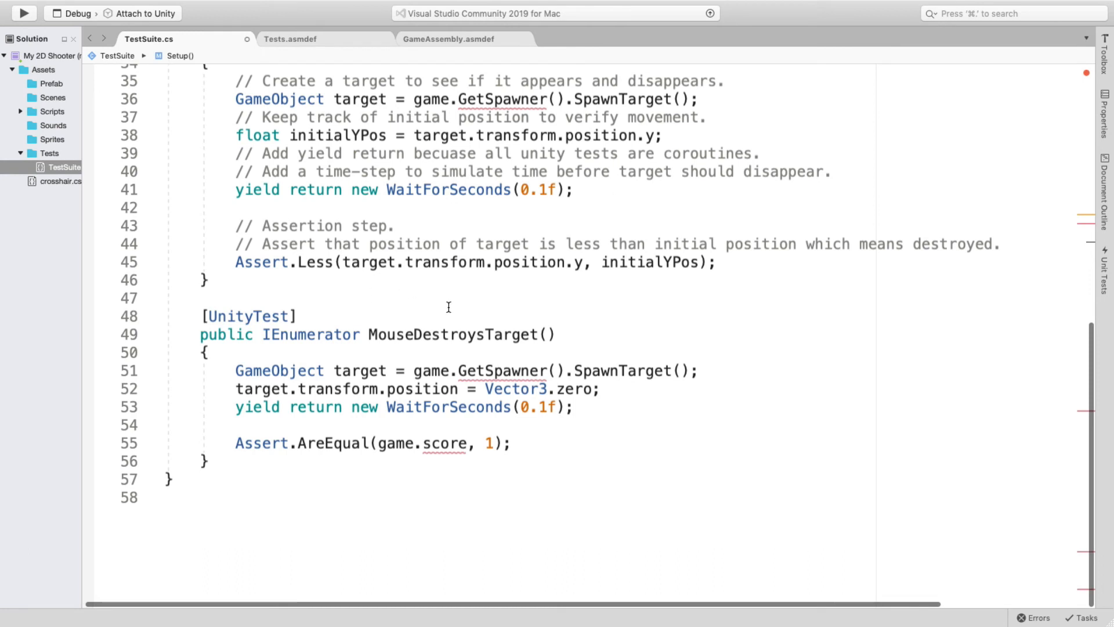
# Scroll to the MouseDestroysTarget test at the bottom of TestSuite.cs.
pyautogui.scroll(-3)
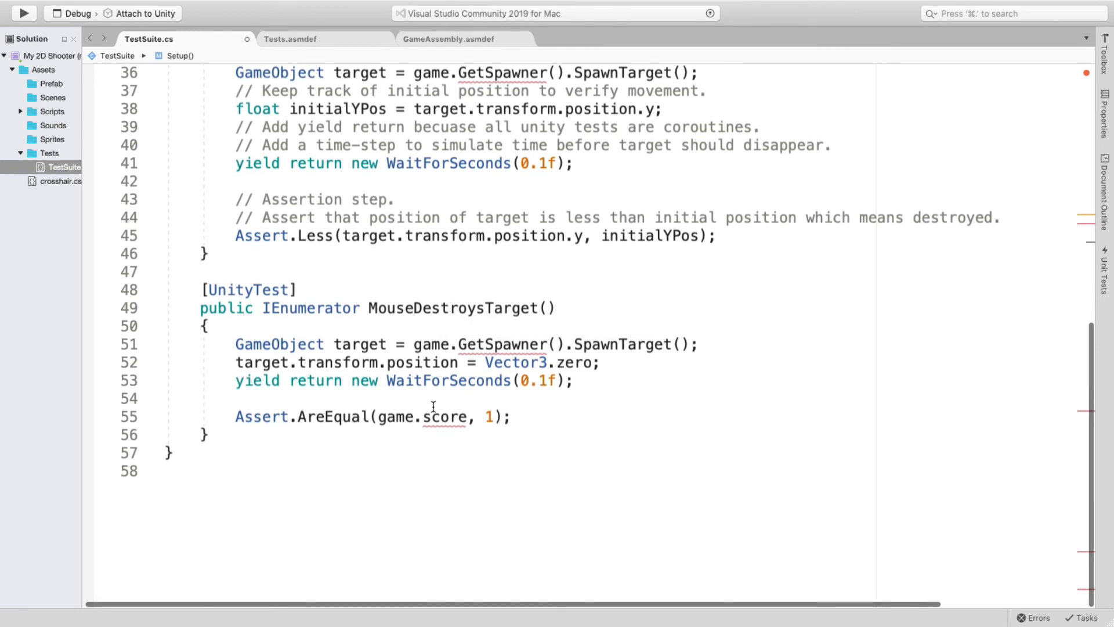
pyautogui.moveTo(574, 411)
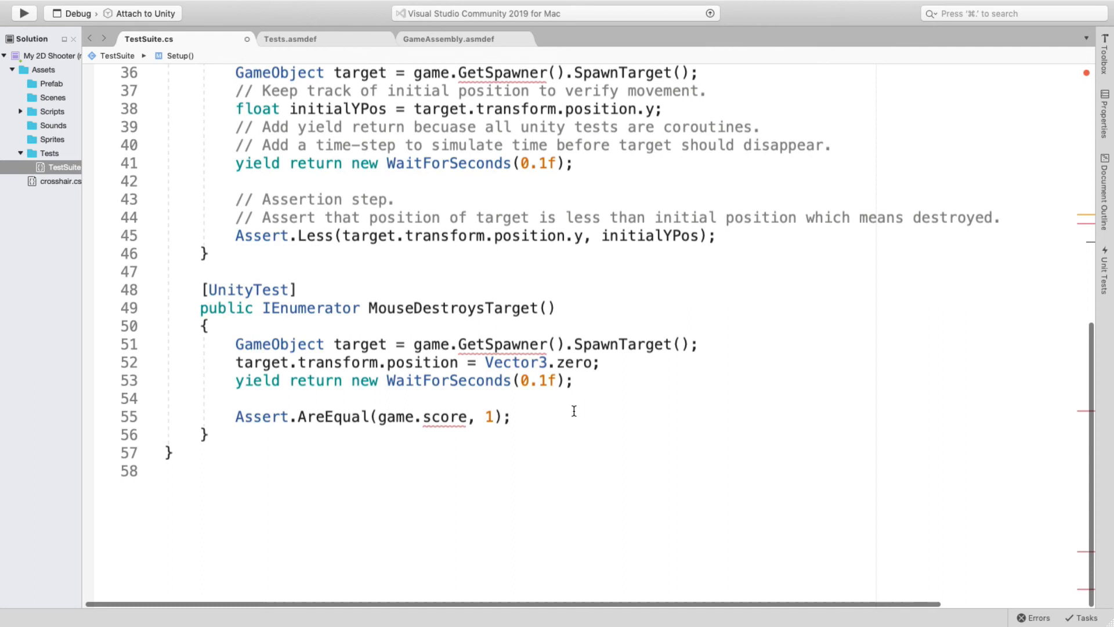
pyautogui.moveTo(474, 344)
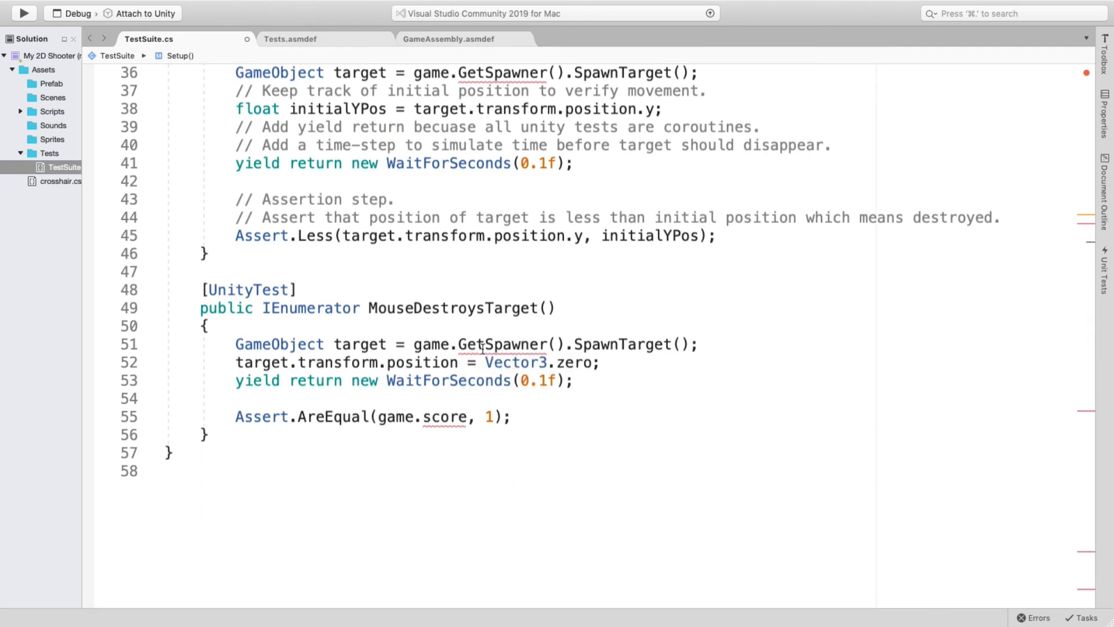
pyautogui.moveTo(482, 346)
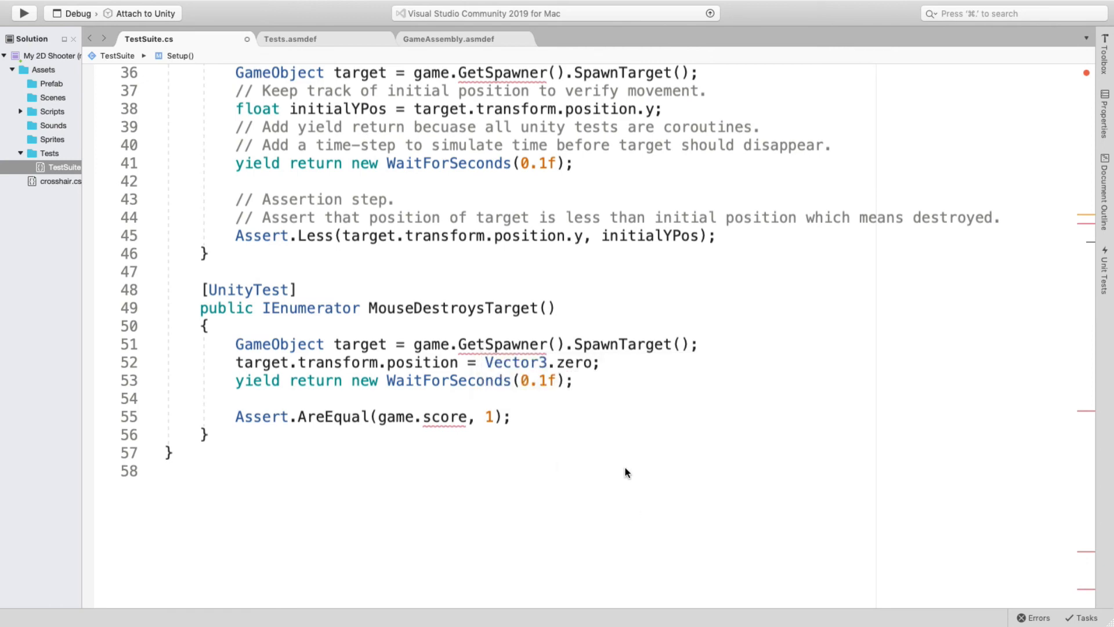
pyautogui.scroll(-3)
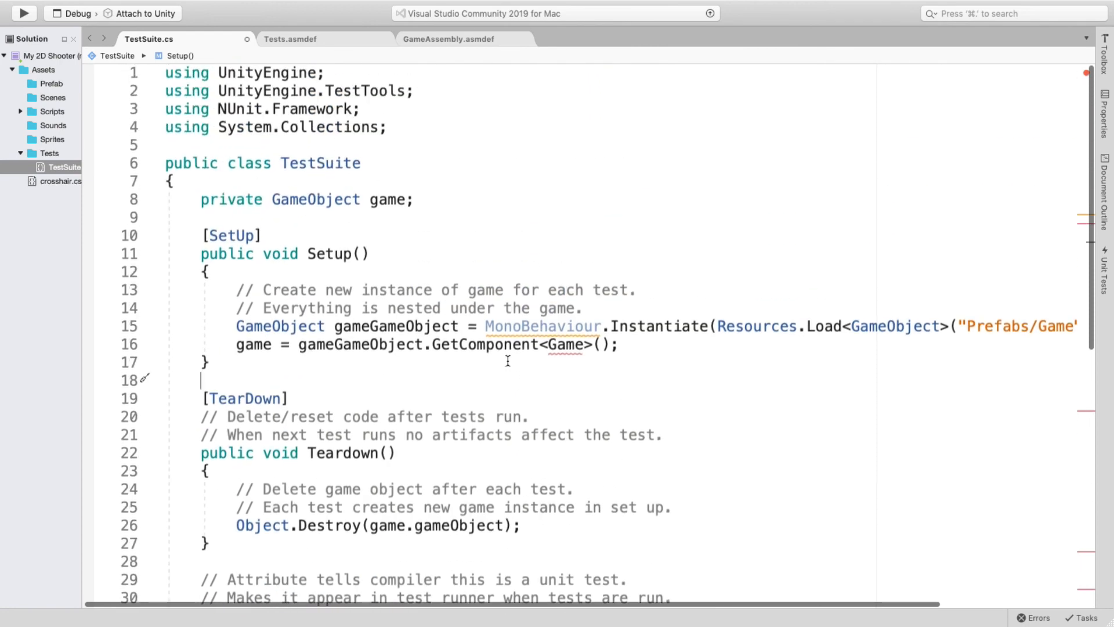
pyautogui.moveTo(520, 379)
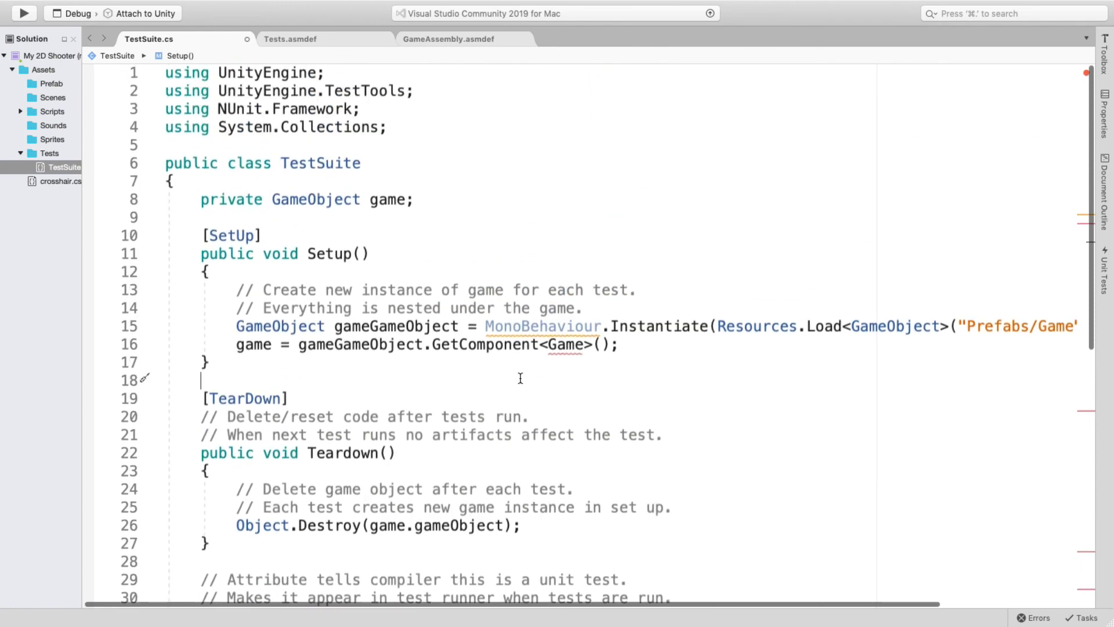
pyautogui.moveTo(492, 372)
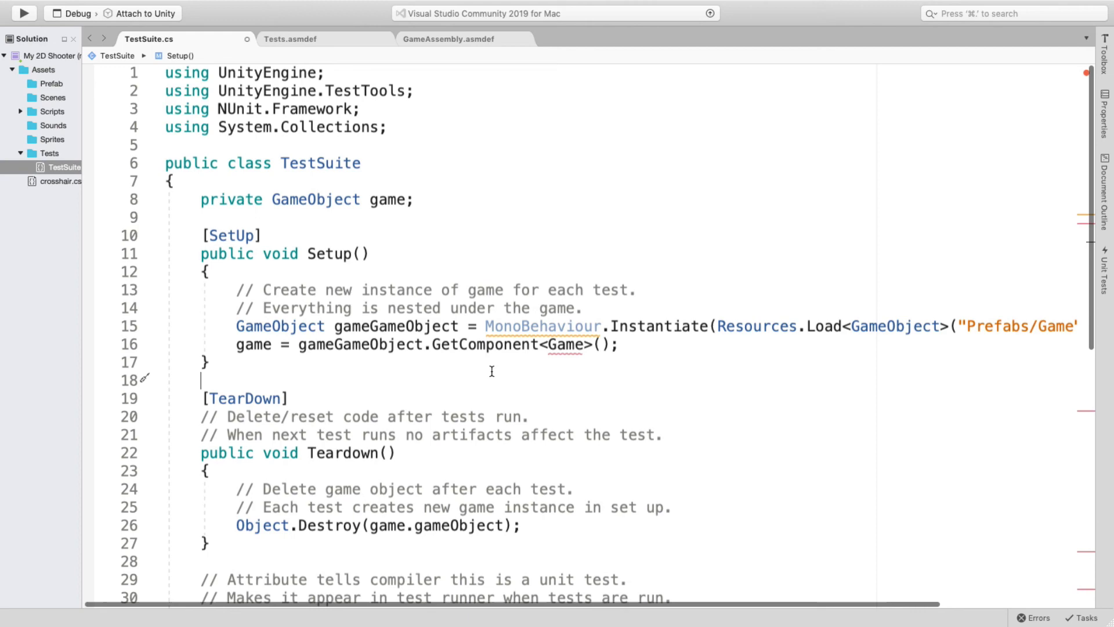
pyautogui.moveTo(480, 375)
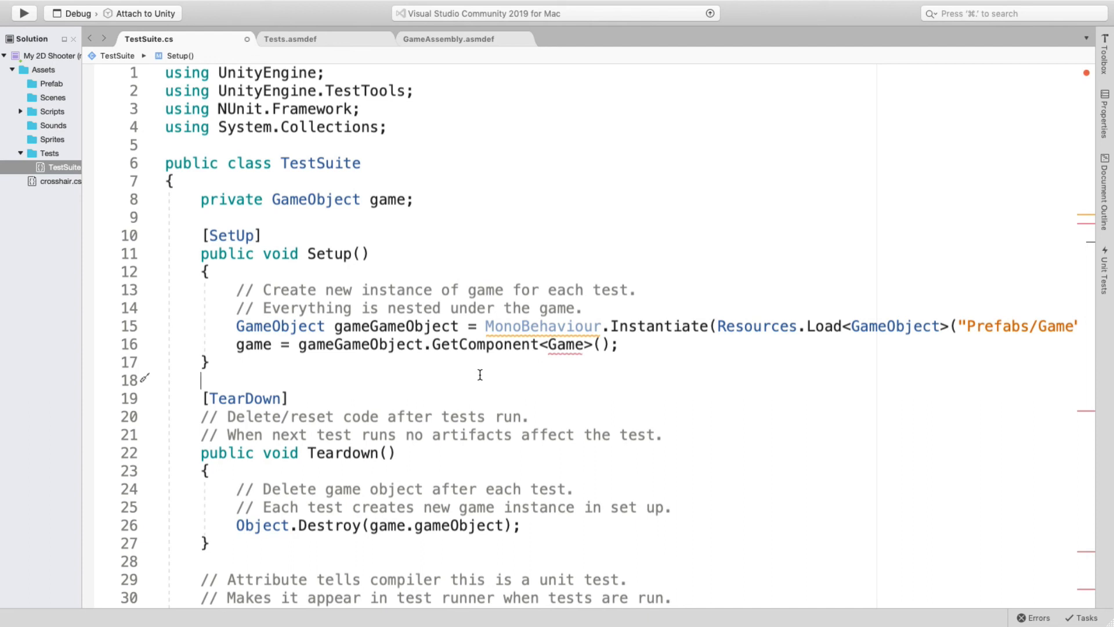
pyautogui.moveTo(490, 176)
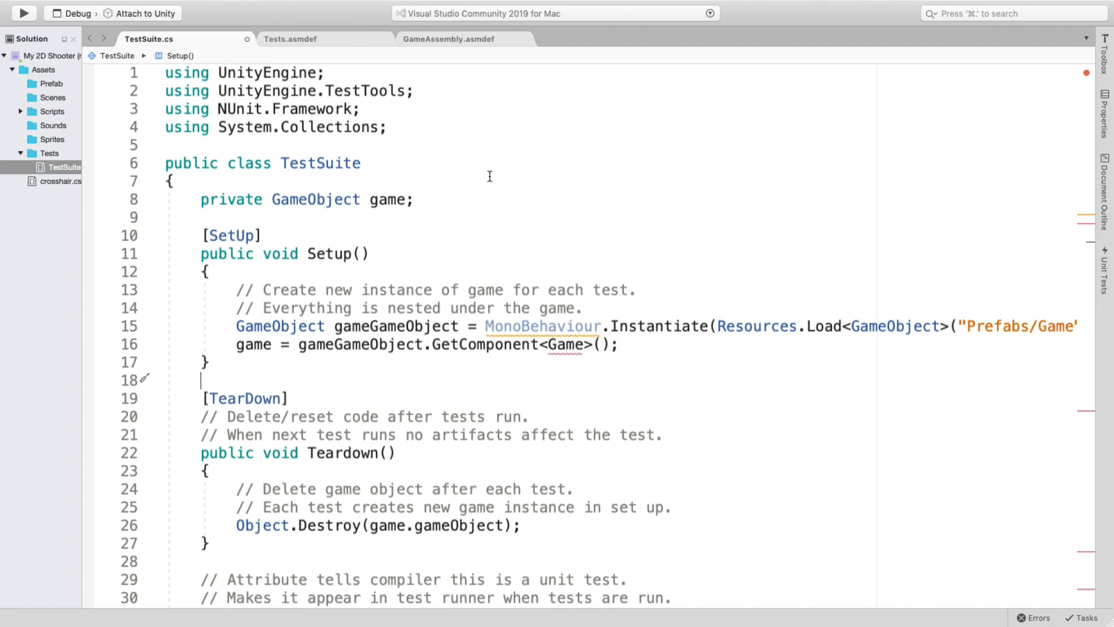
pyautogui.moveTo(477, 185)
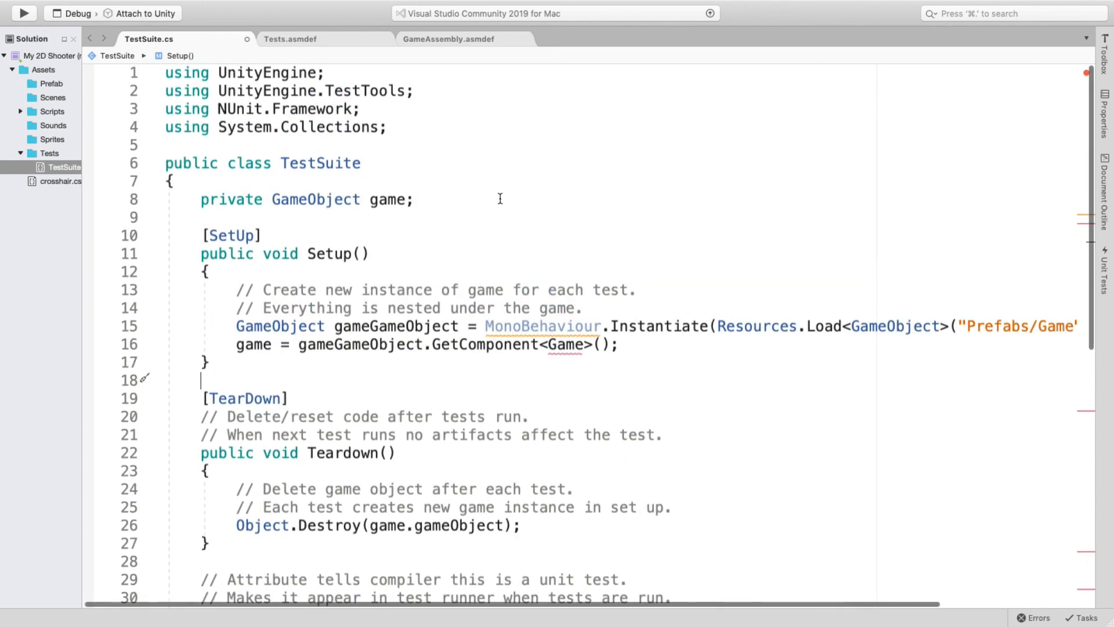
# Scroll through TestSuite.cs between the using statements, Setup/TearDown and MouseDestroysTarget, leaving code unchanged.
pyautogui.scroll(-3)
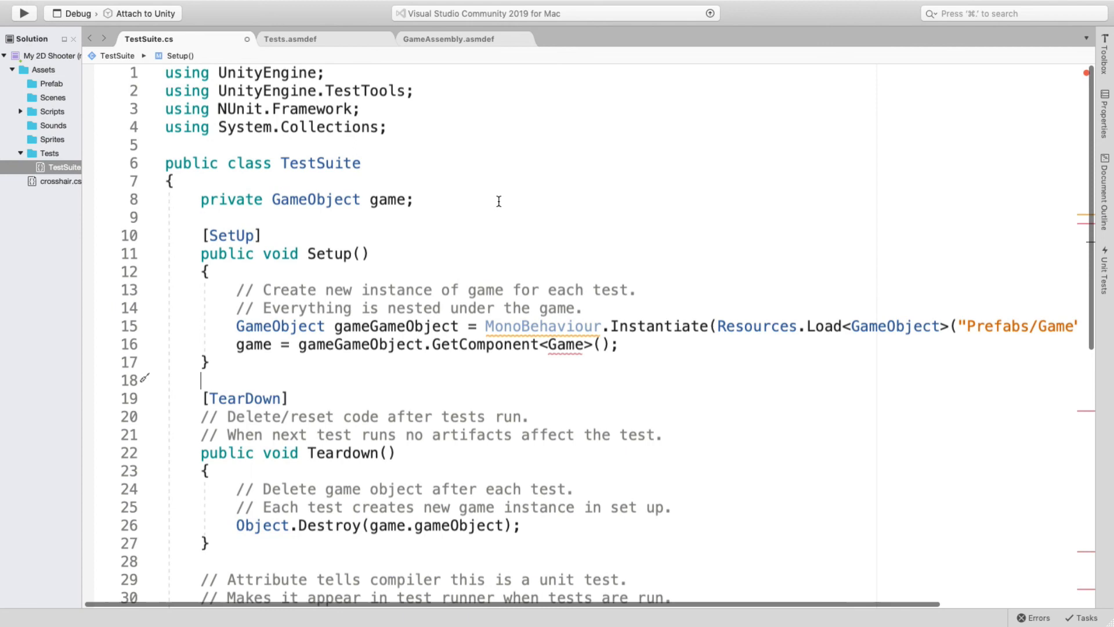
pyautogui.scroll(-3)
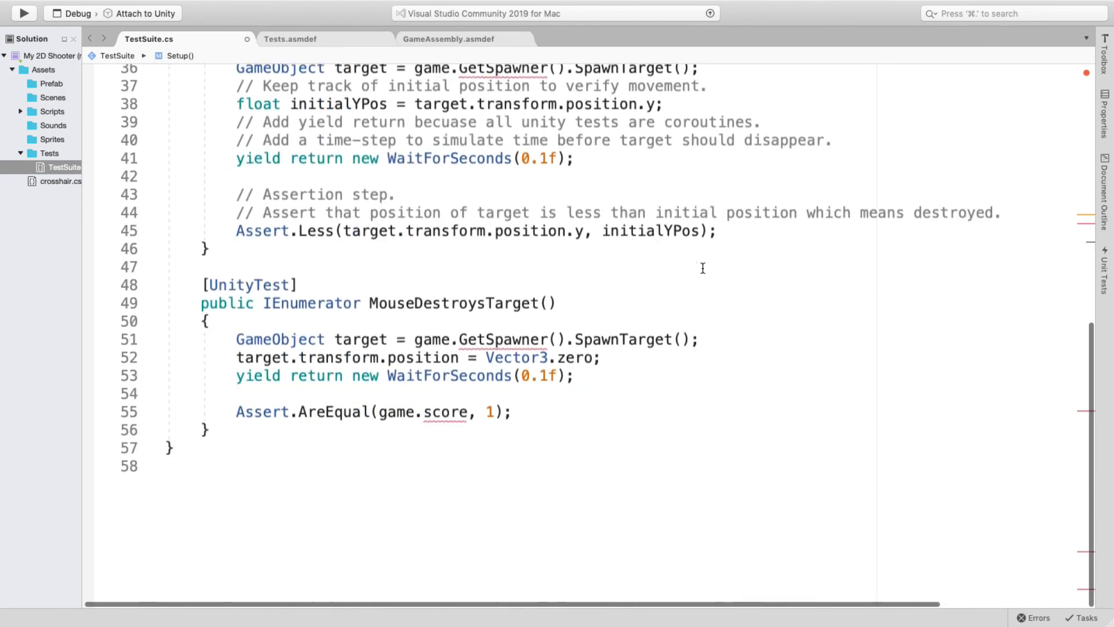
pyautogui.scroll(3)
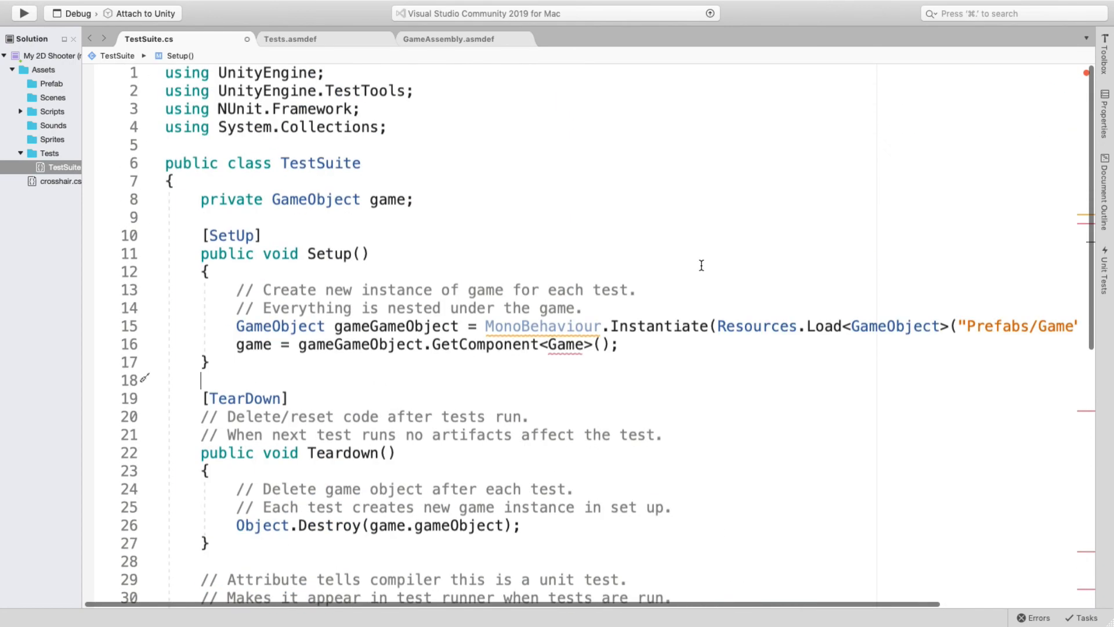
pyautogui.scroll(-3)
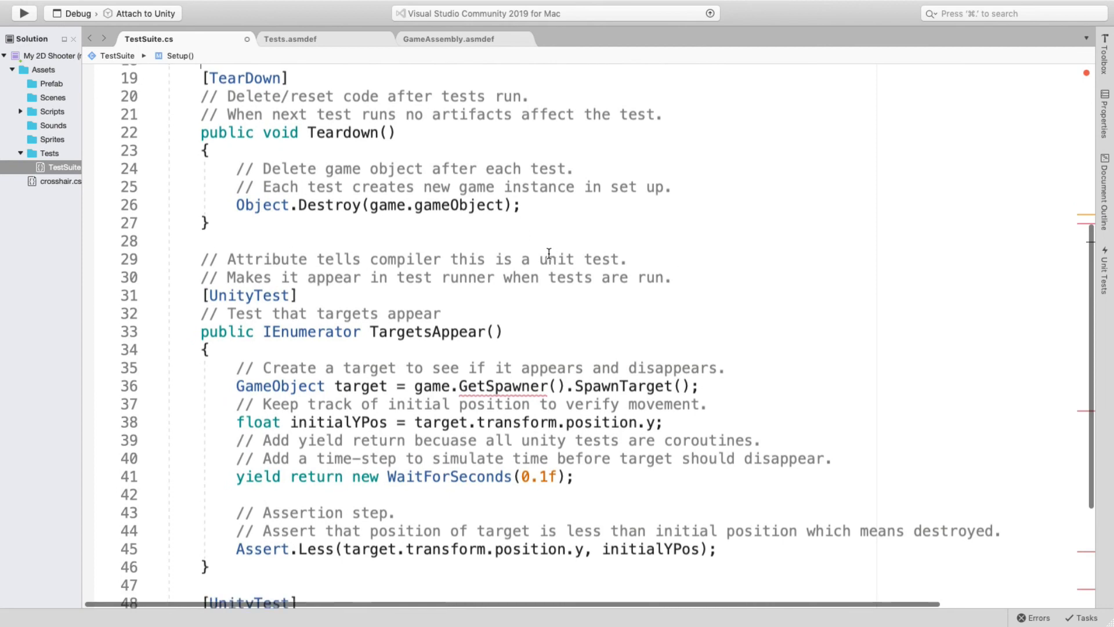
pyautogui.moveTo(481, 230)
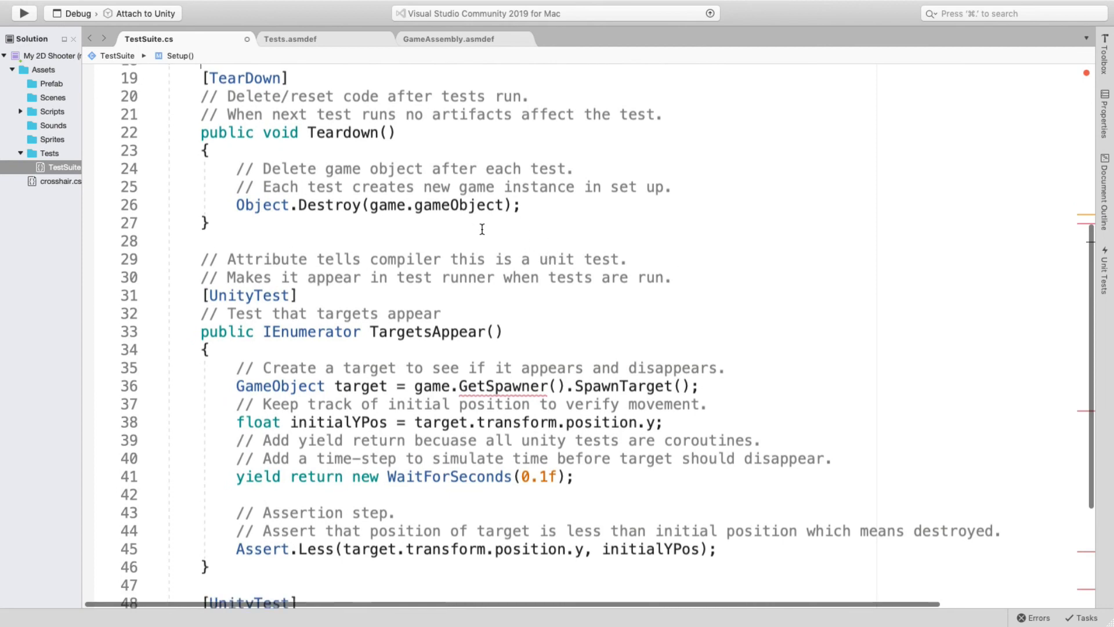
pyautogui.moveTo(476, 228)
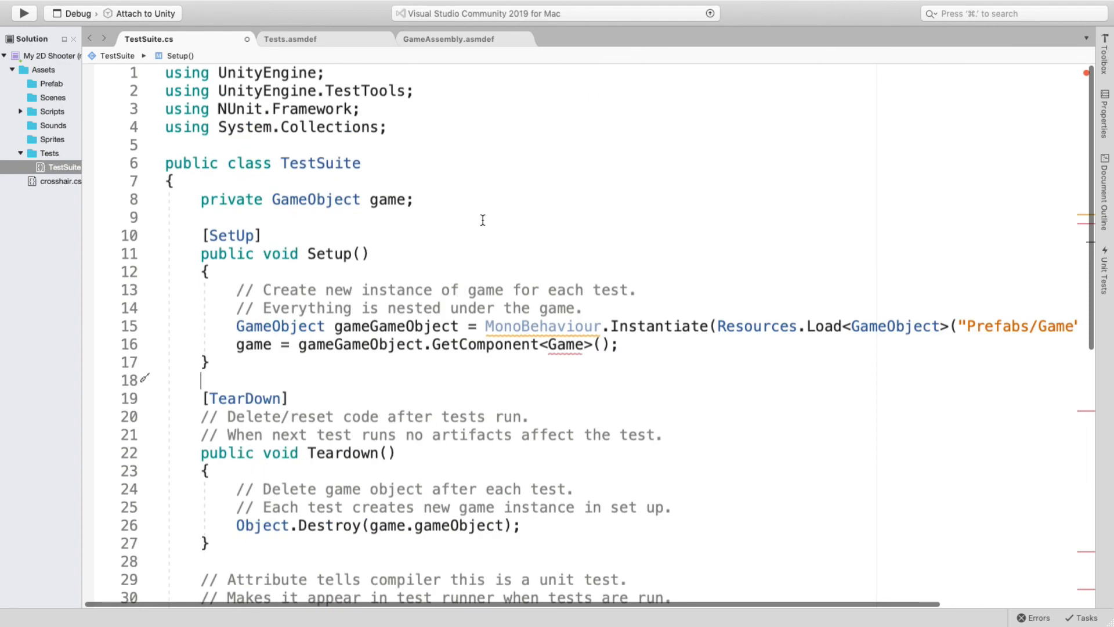
pyautogui.moveTo(638, 376)
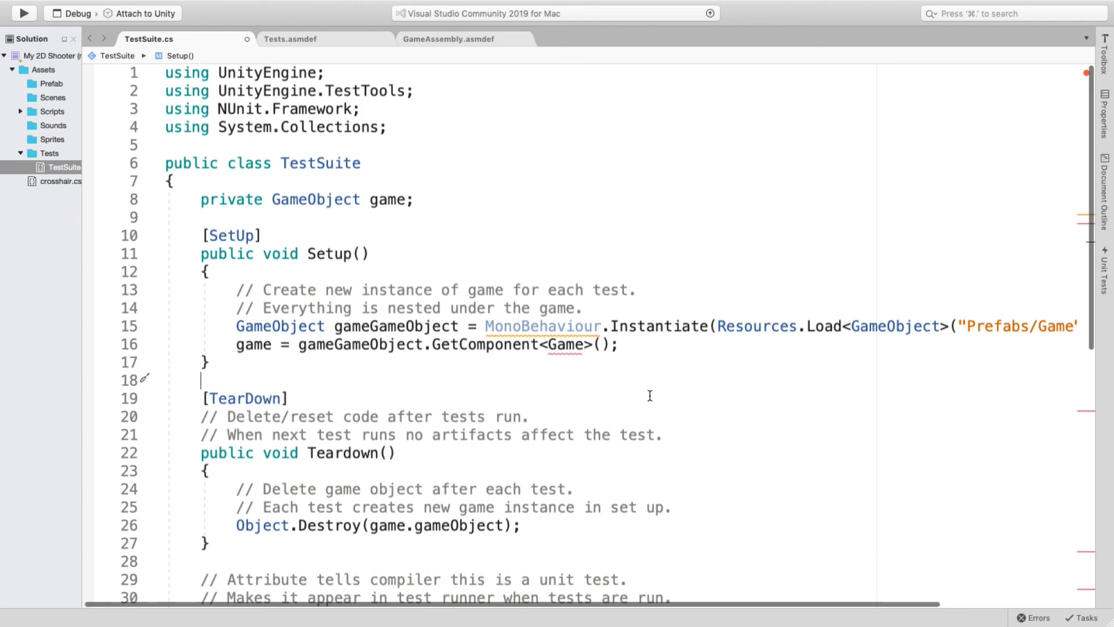
pyautogui.scroll(-3)
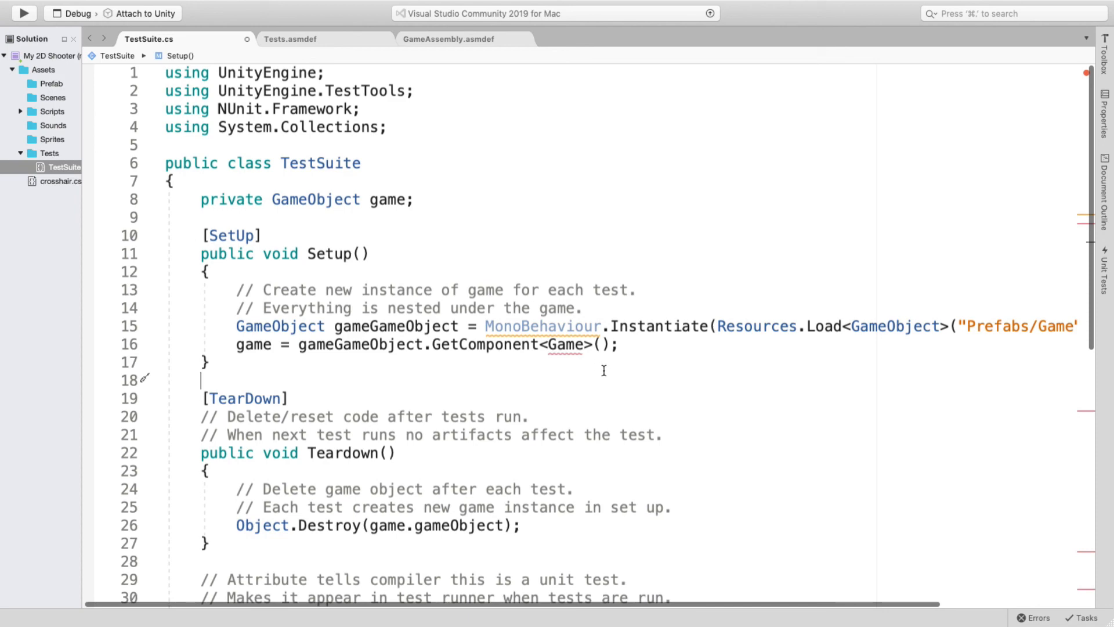
pyautogui.moveTo(643, 343)
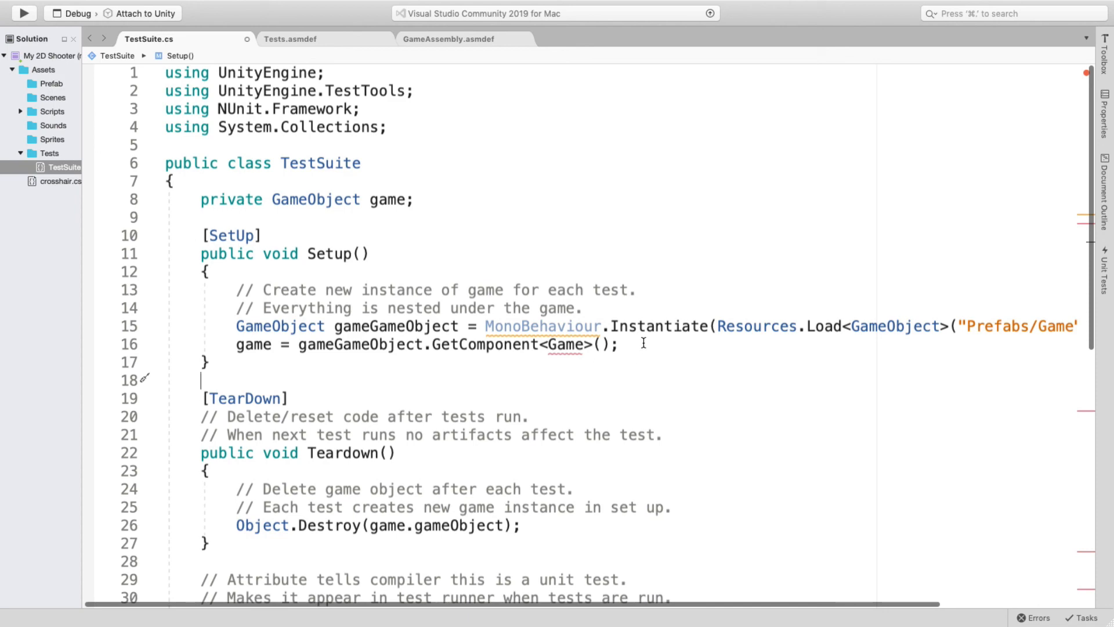